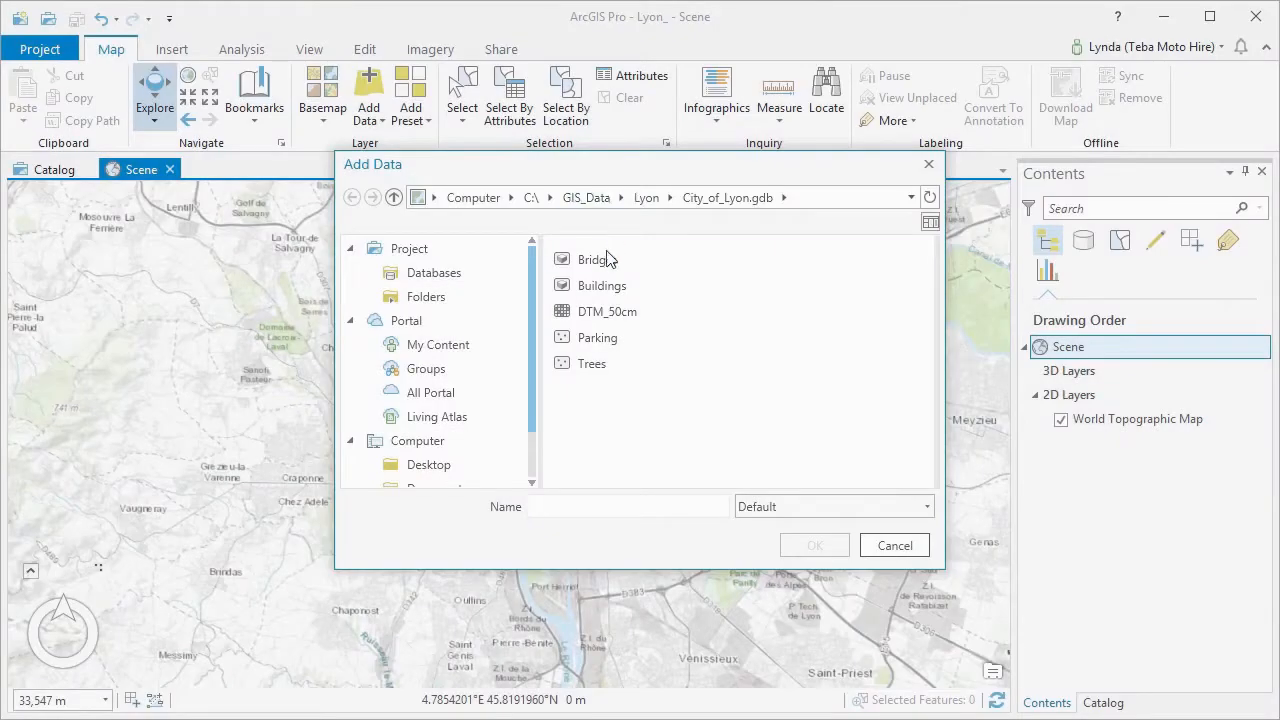
- Add the five City_of_Lyon datasets, Bridges through Trees, to the Lyon scene
click(592, 260)
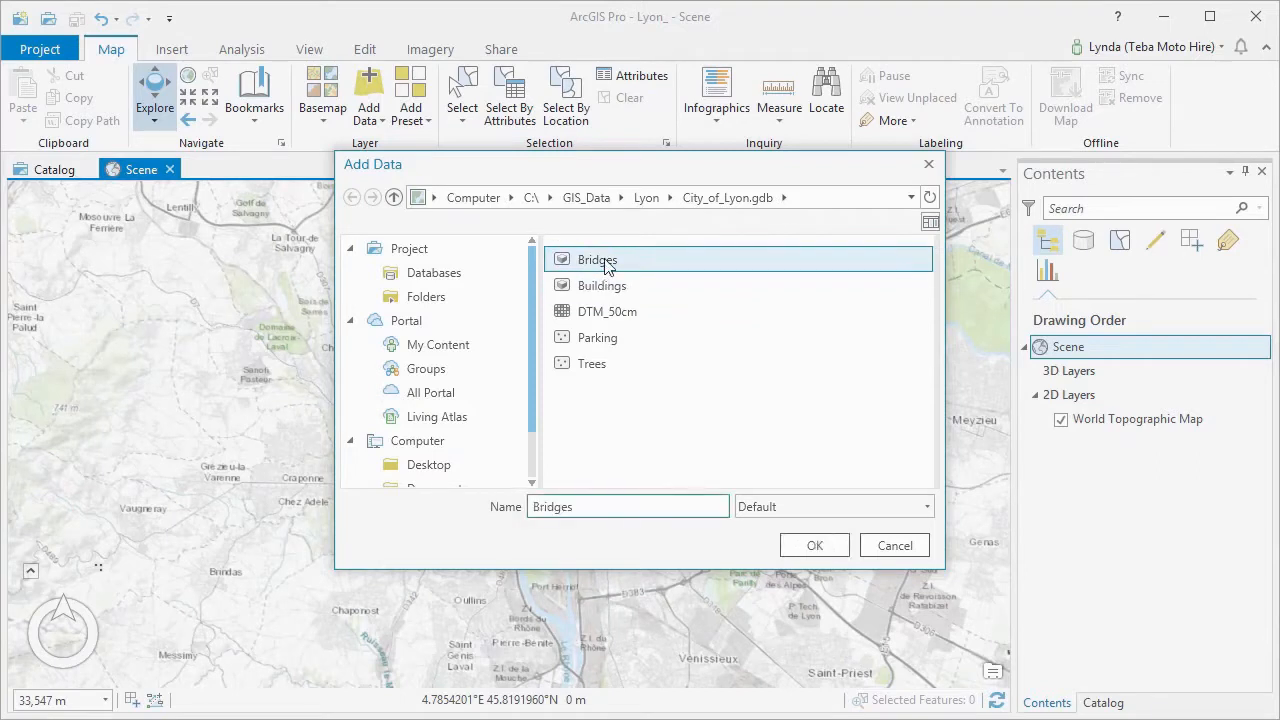
click(592, 364)
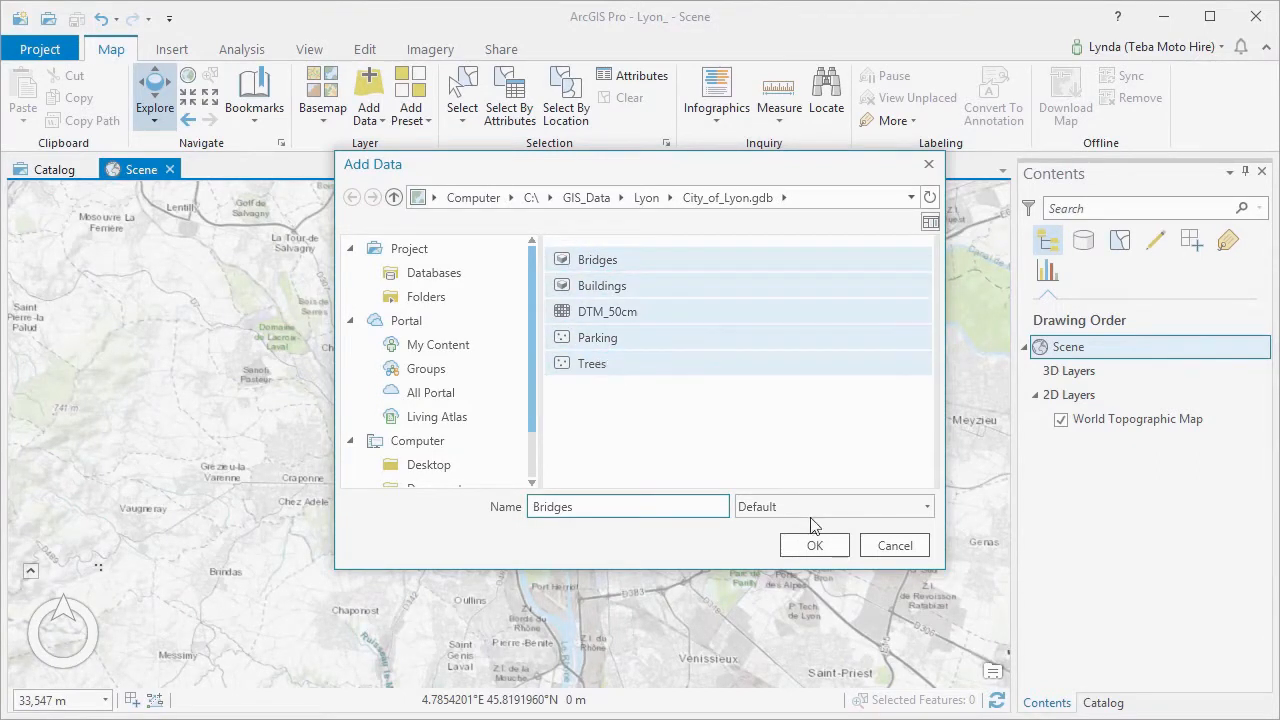
click(814, 544)
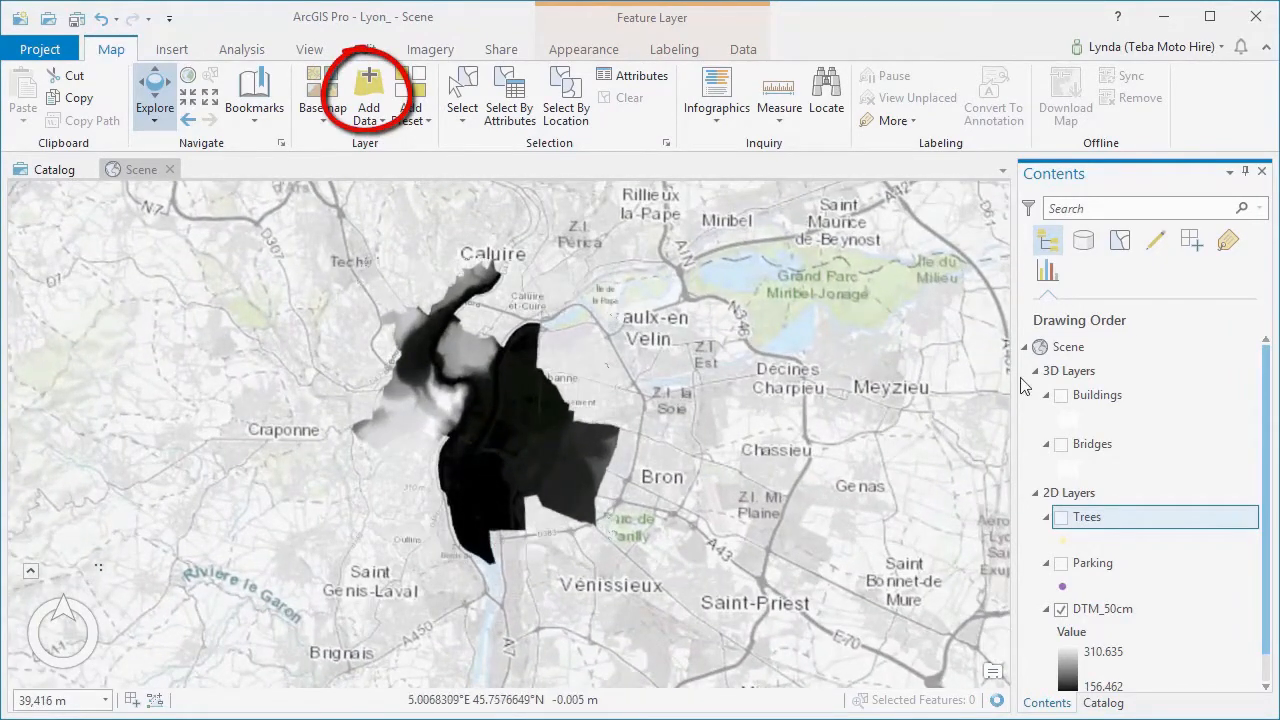
right_click(1068, 346)
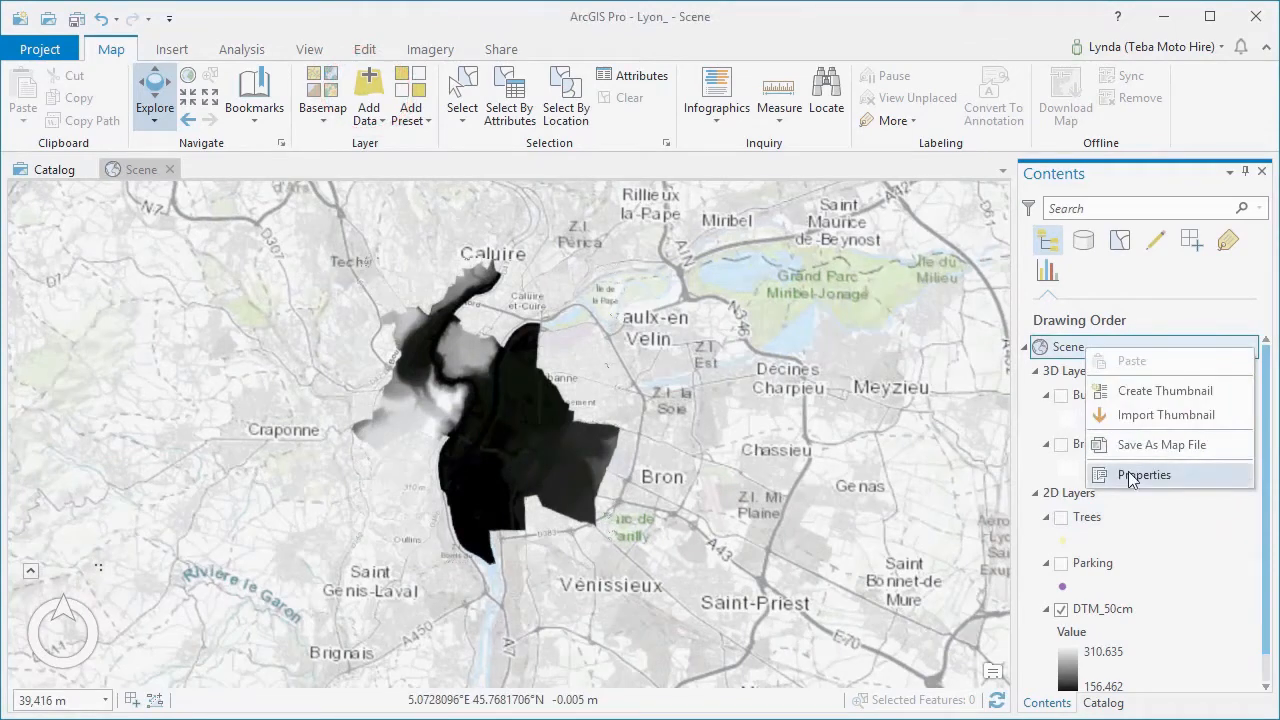
click(1144, 476)
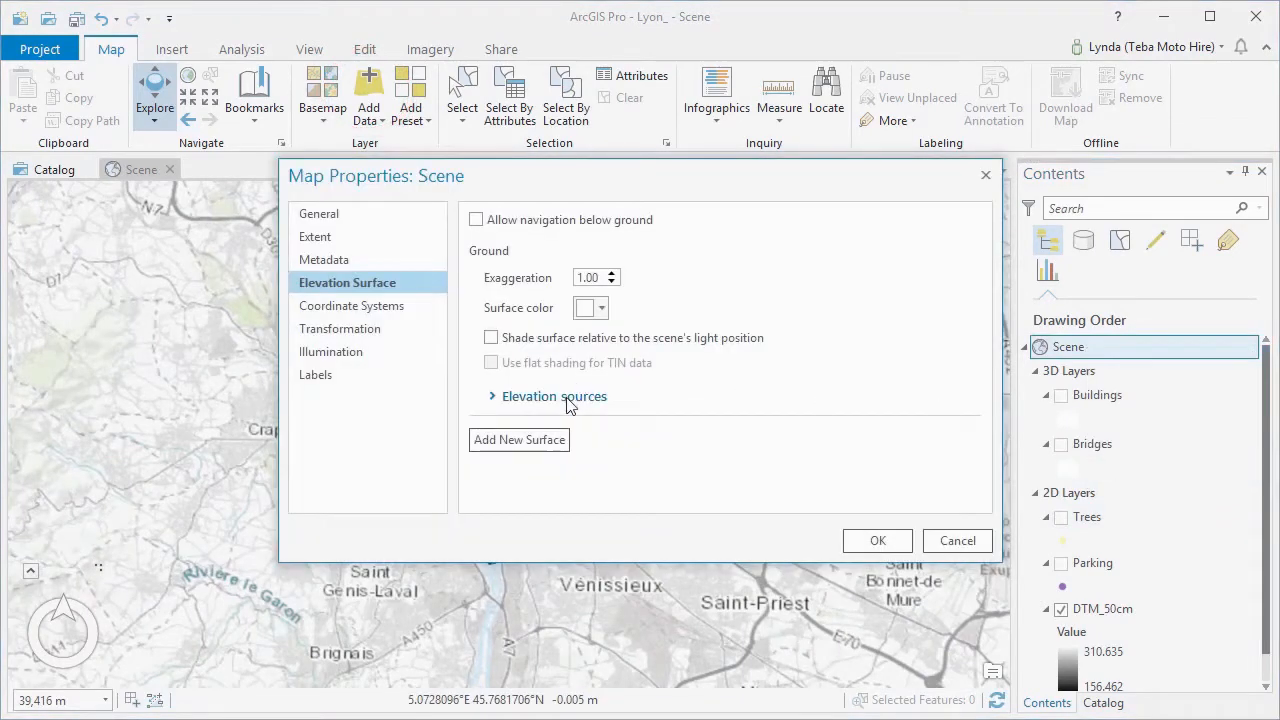
click(554, 396)
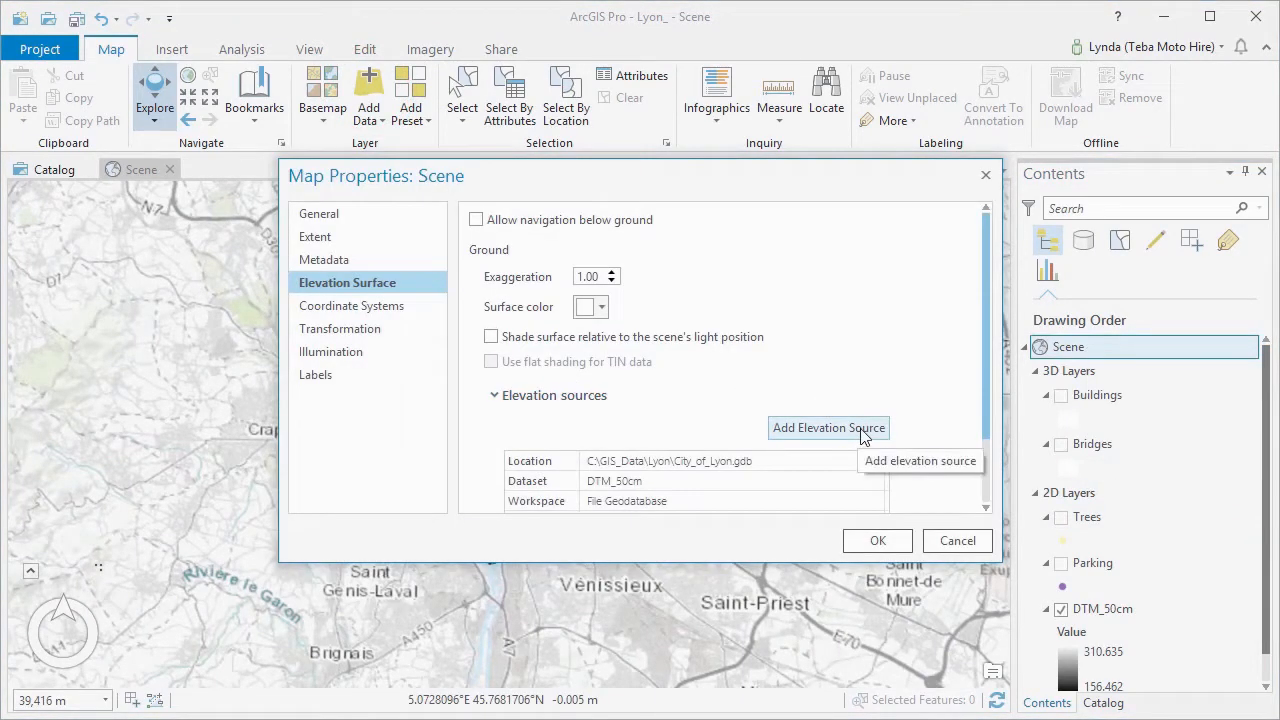
click(730, 480)
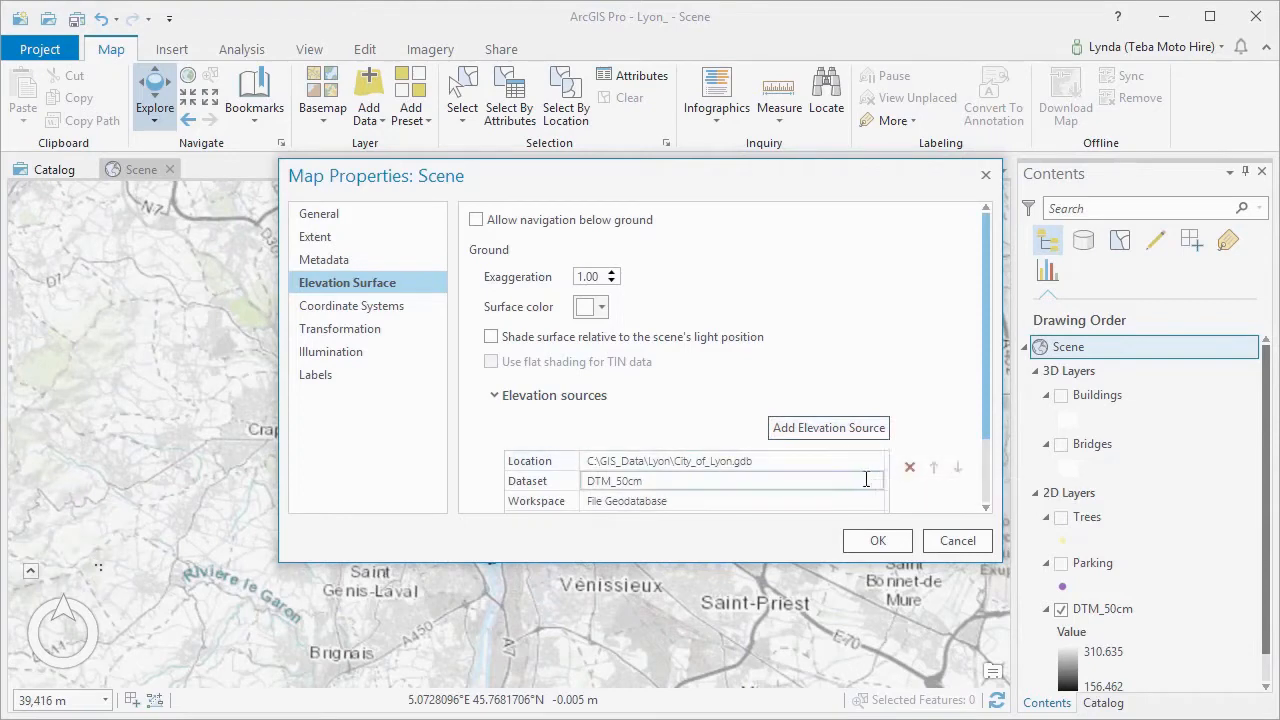
scroll(down, 3)
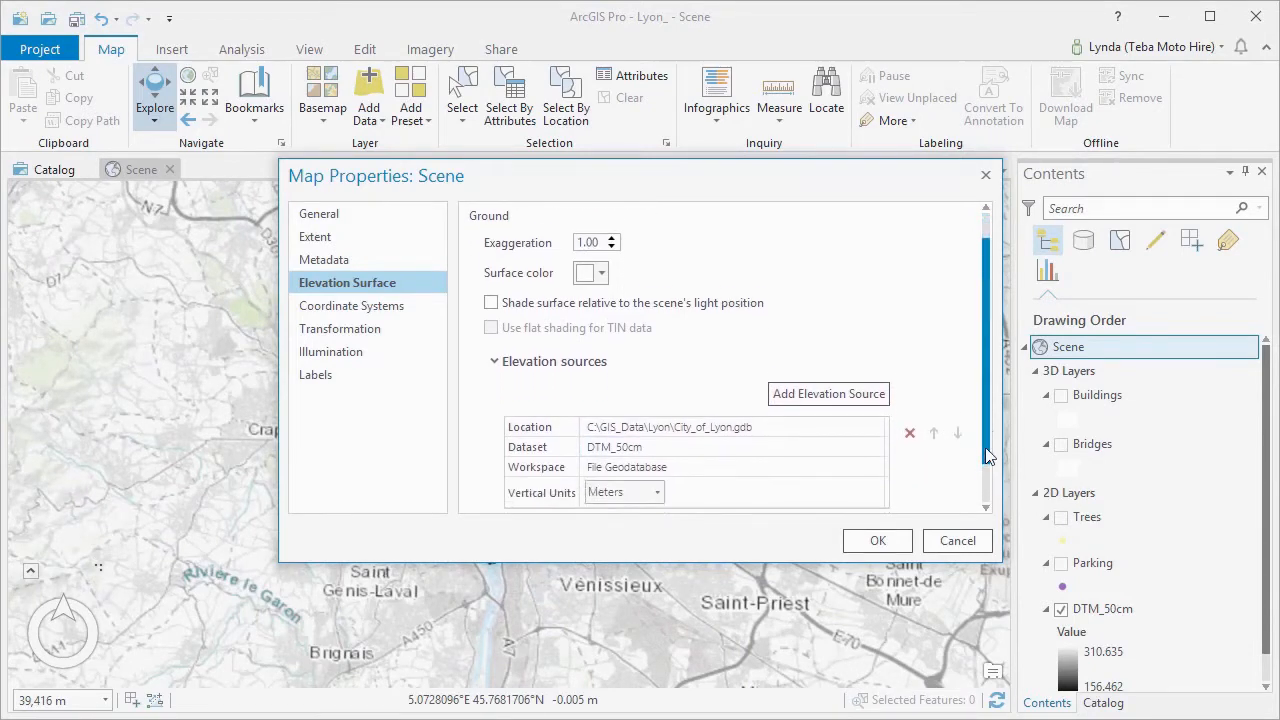
click(876, 540)
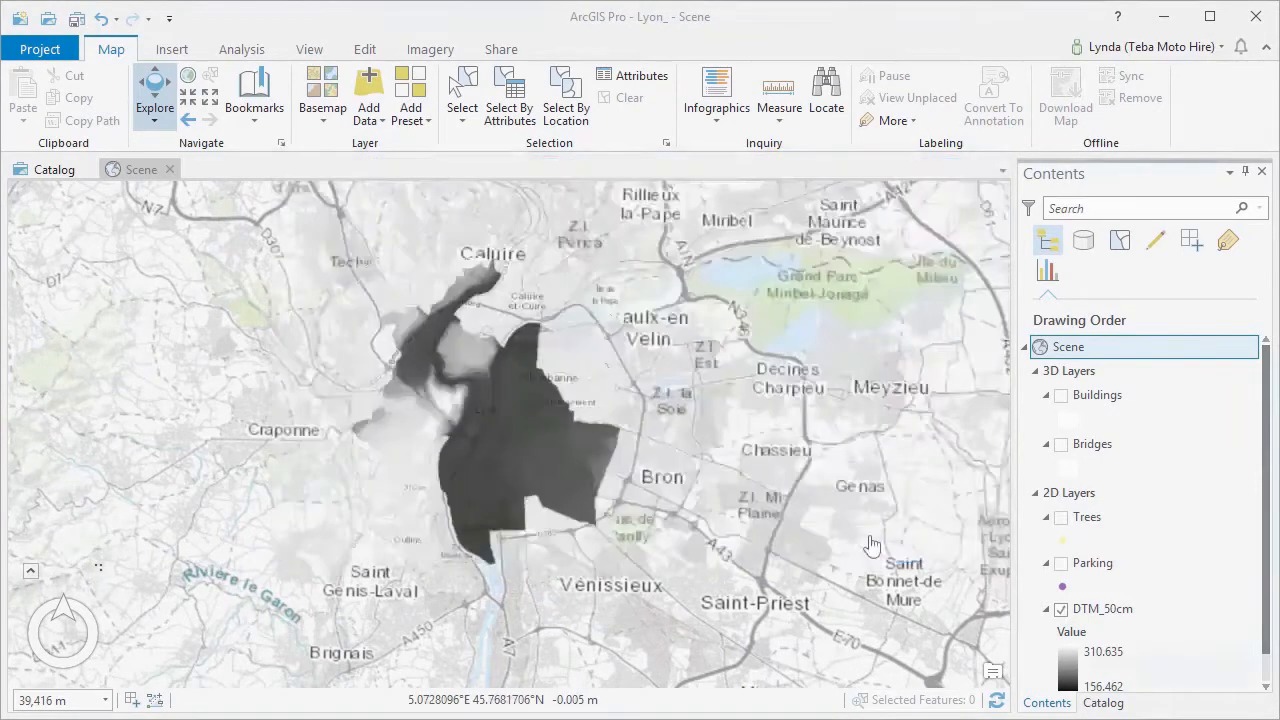
- Hide DTM_50cm, show the Bridges layer and zoom into central Lyon
click(1092, 444)
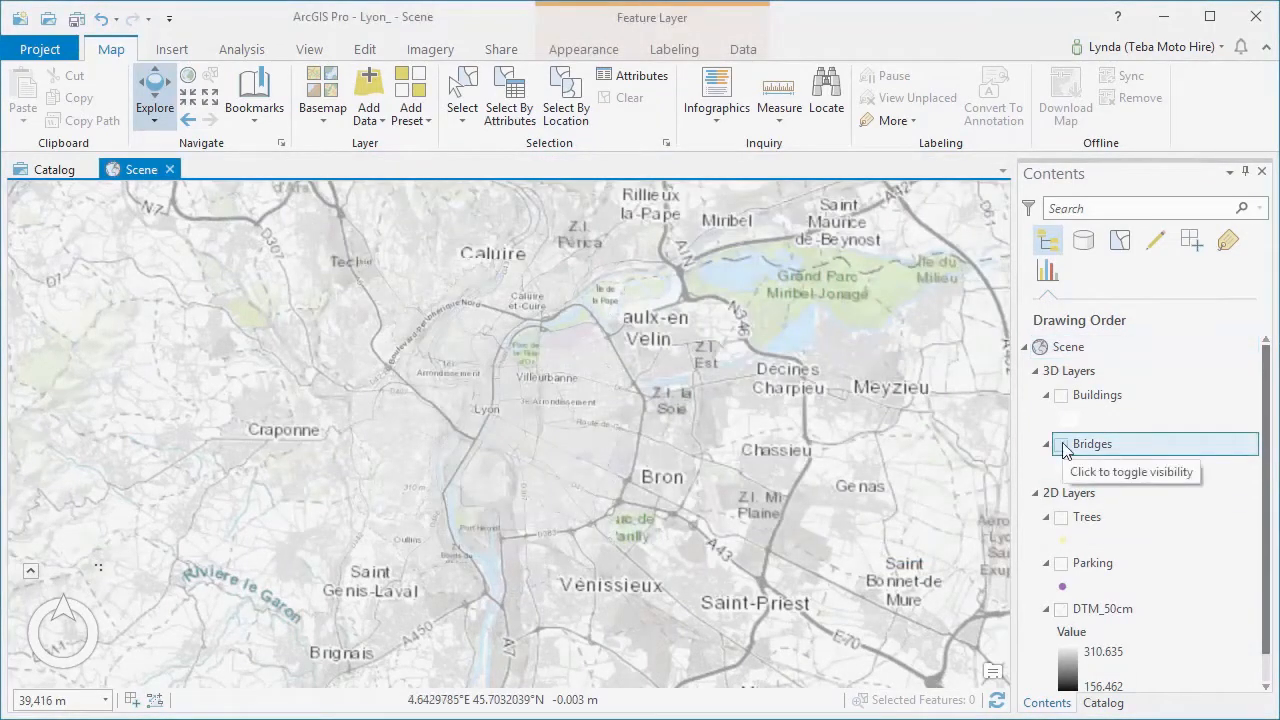
click(1060, 444)
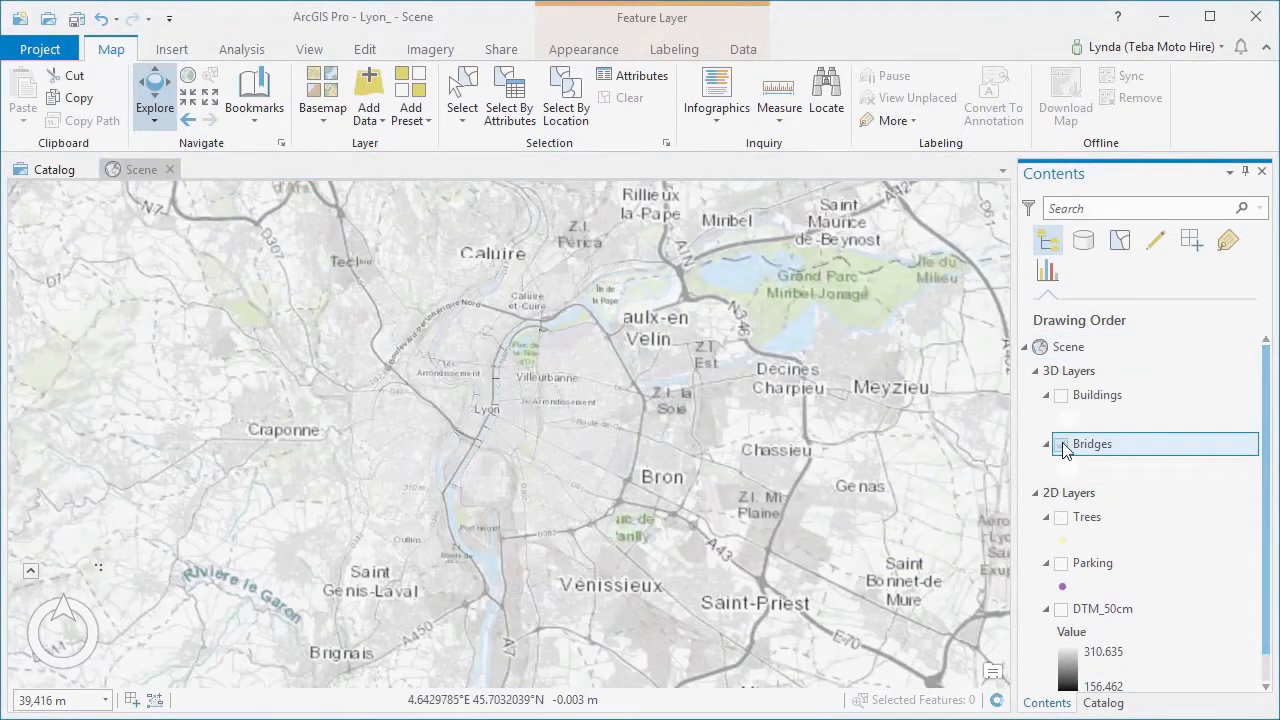
click(1060, 444)
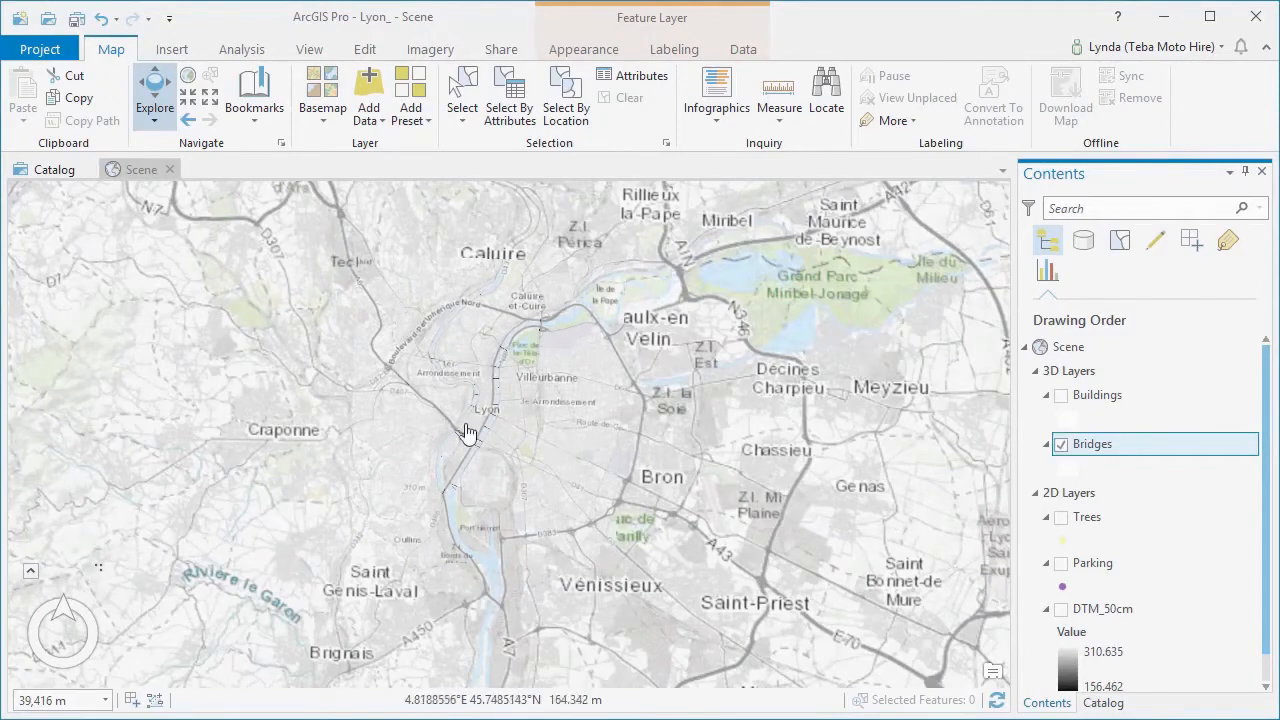
scroll(up, 3)
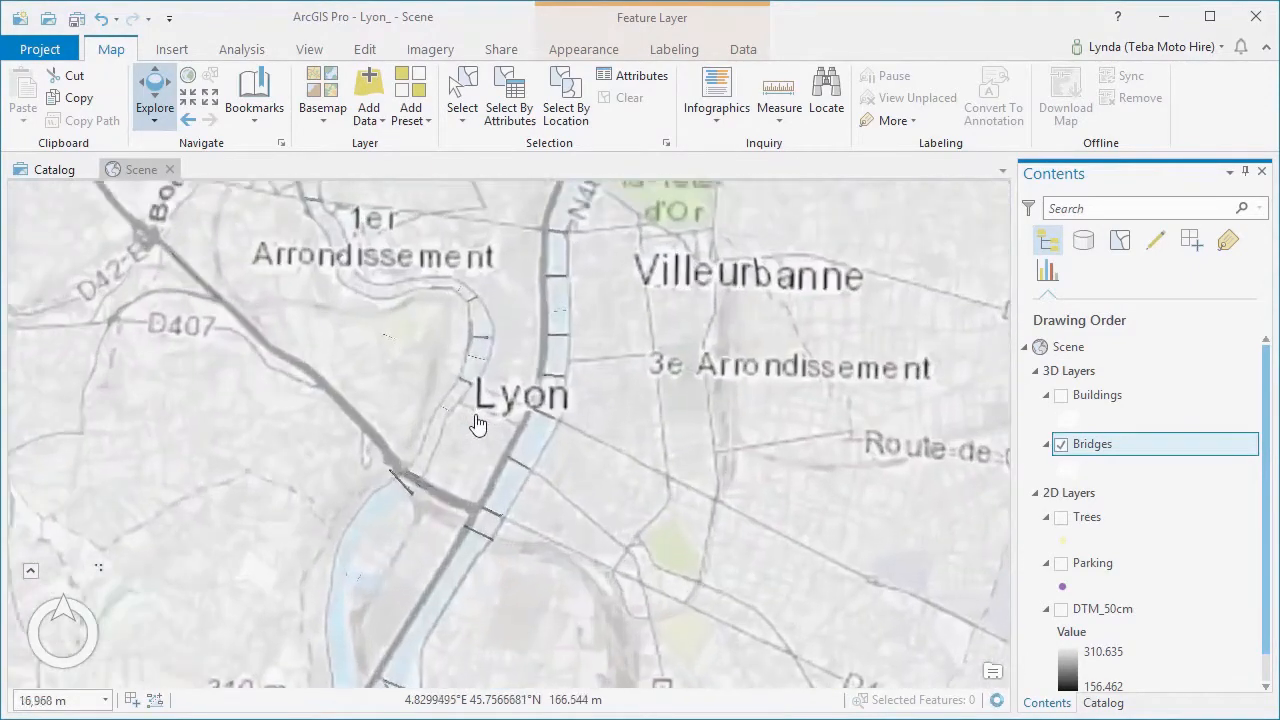
scroll(up, 3)
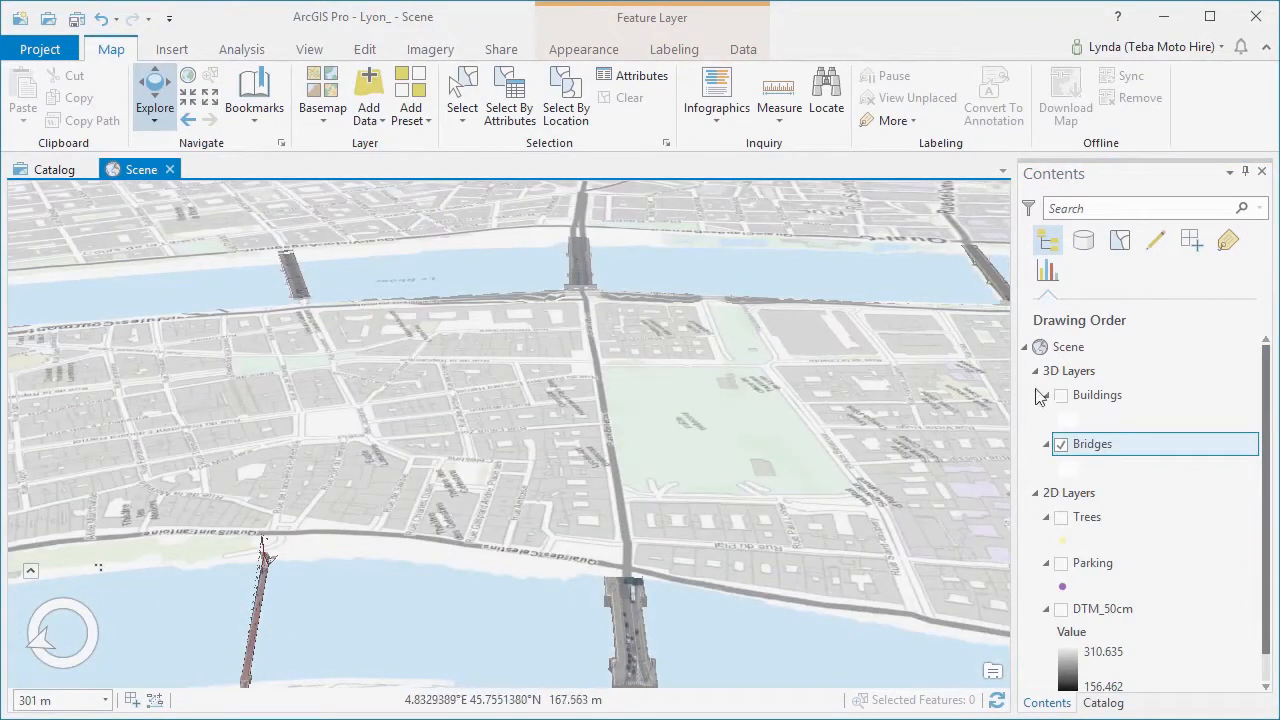
- Show the textured 3D Buildings layer across central Lyon
click(1060, 396)
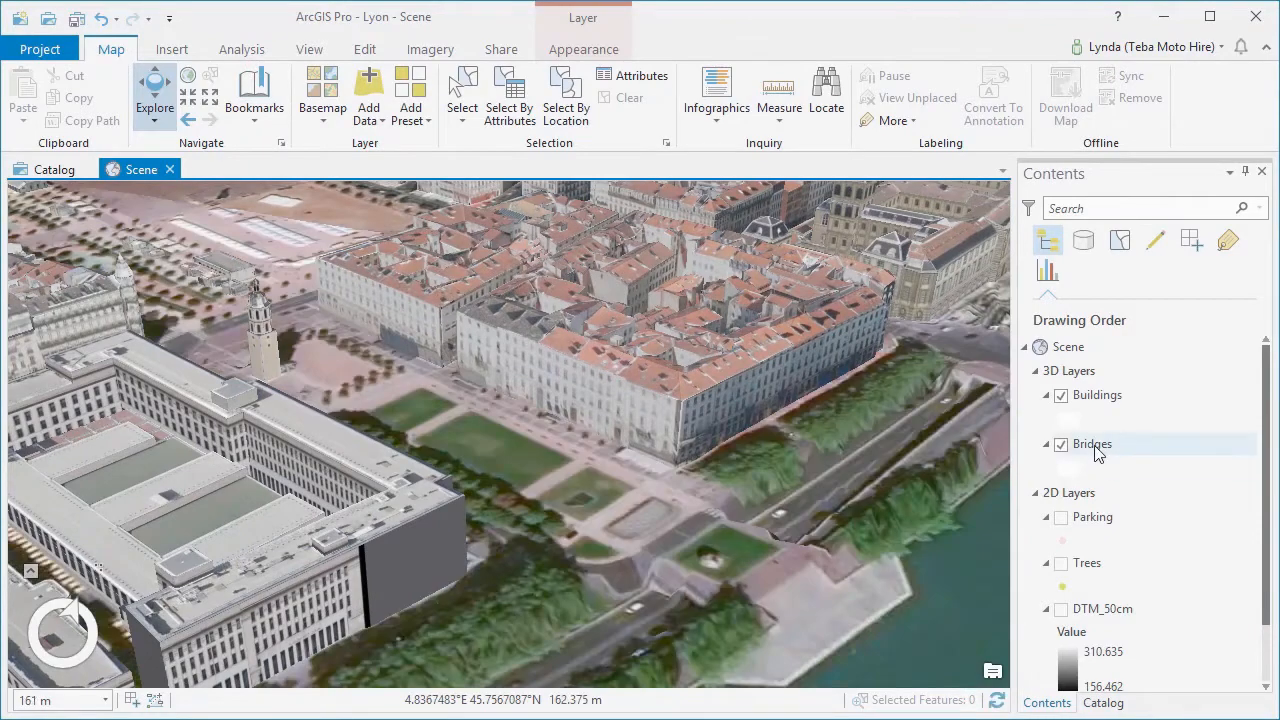
click(1092, 444)
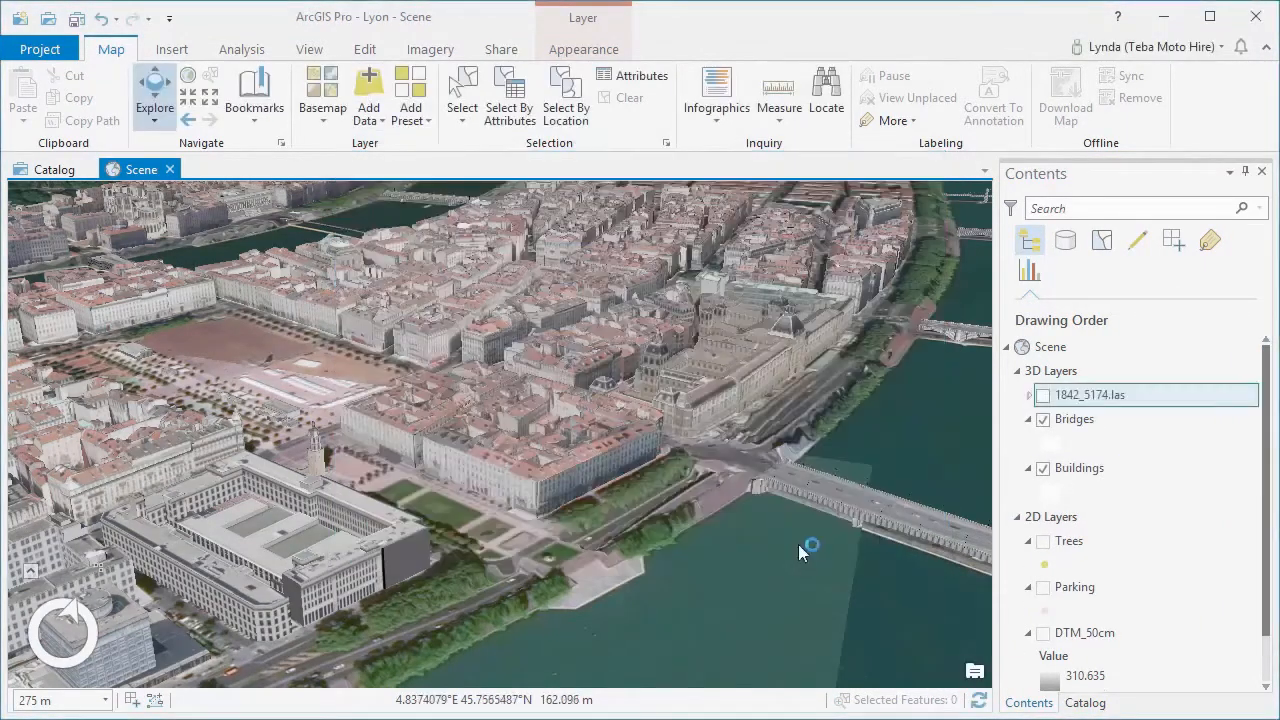
- Show the 1842_5174.las point cloud with its elevation legend (55.64-273.37) expanded
click(1044, 394)
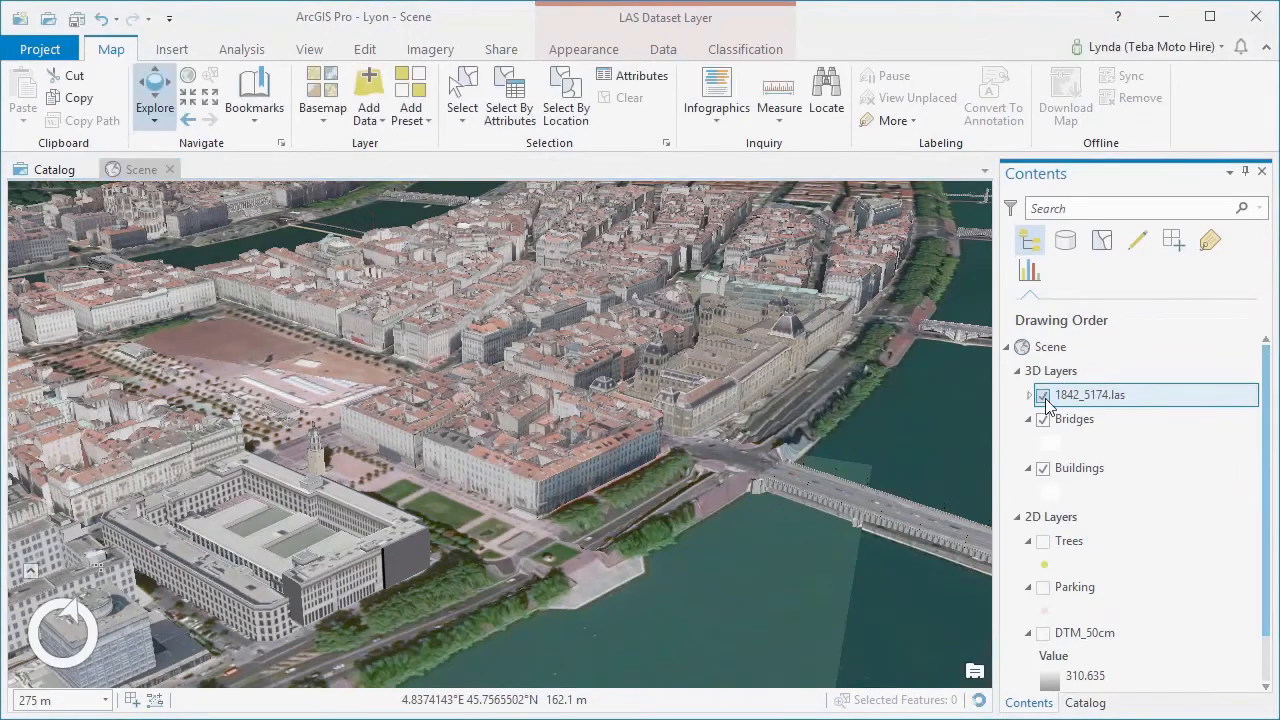
click(1044, 396)
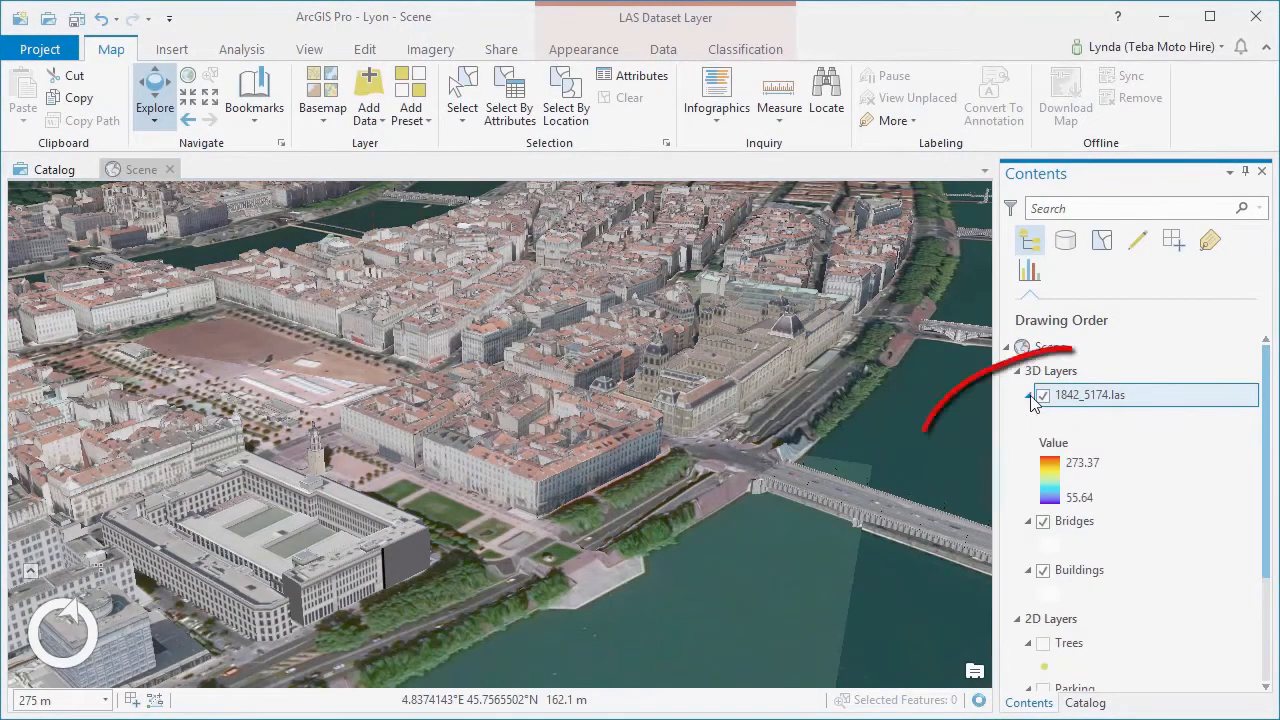
click(1044, 394)
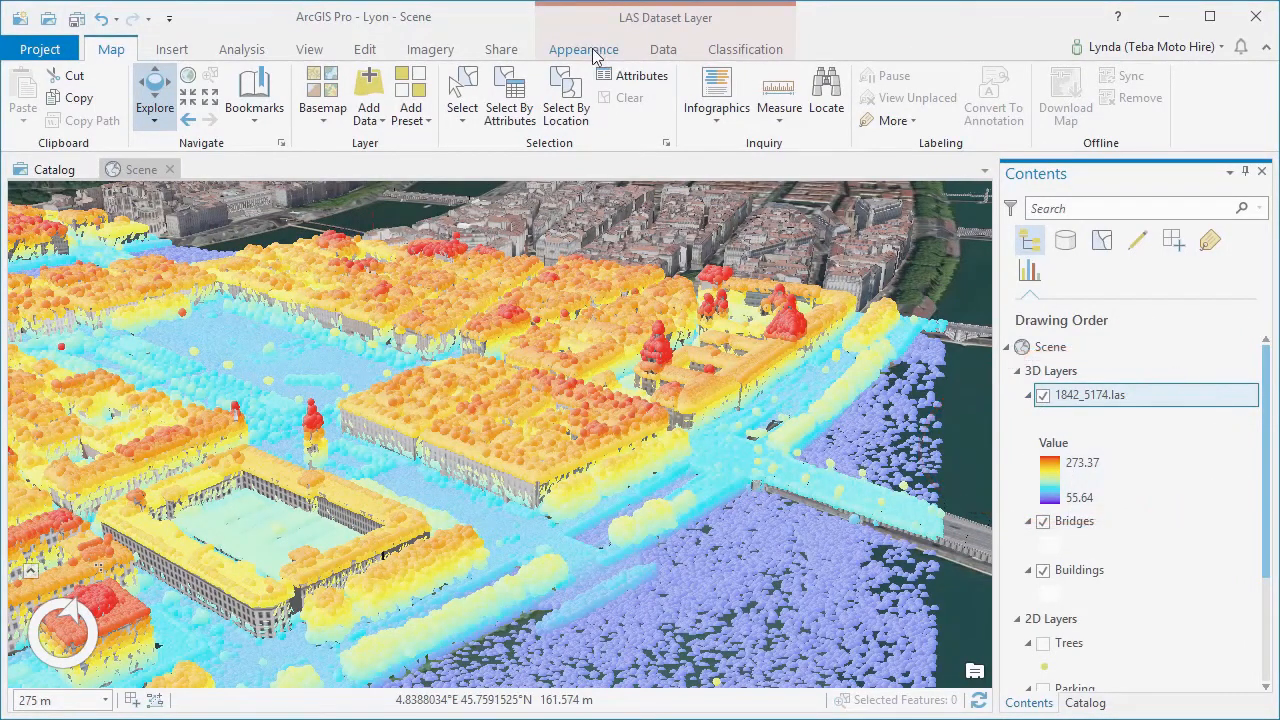
click(584, 48)
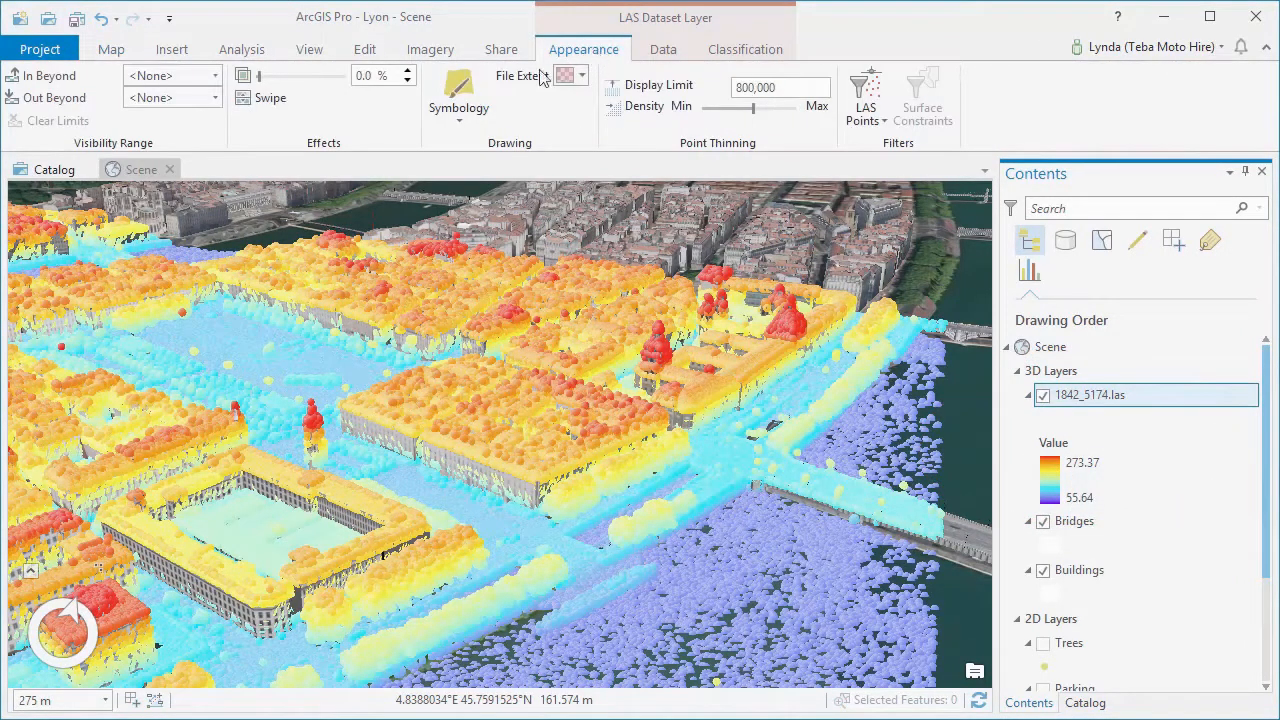
- Symbolize the point cloud by classification with smaller points, intensity shading and a 1,000,000-point limit
click(458, 96)
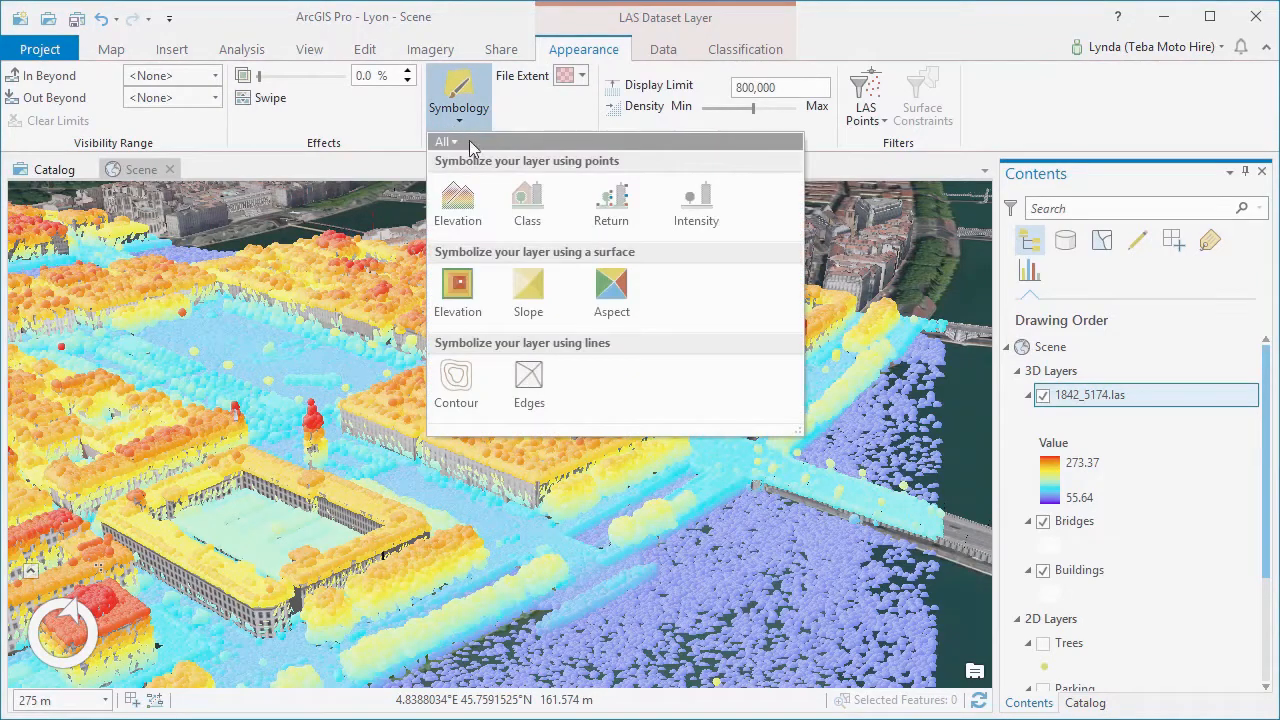
click(528, 200)
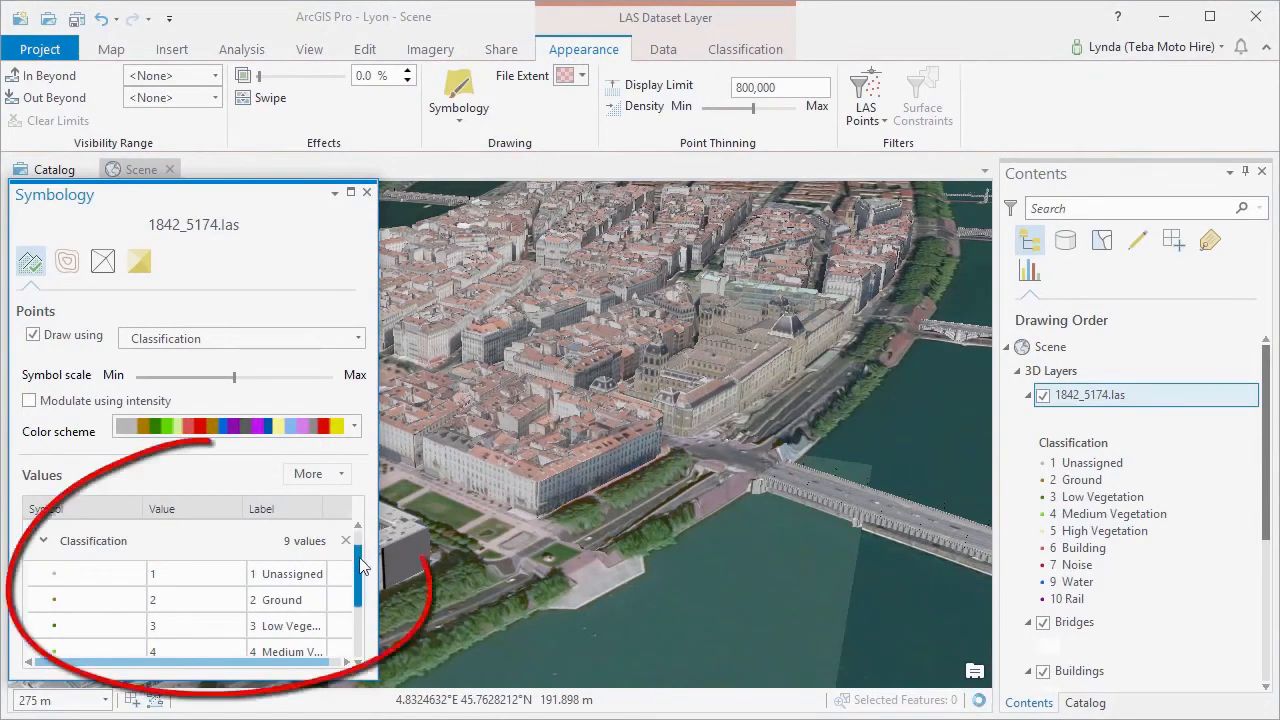
scroll(down, 3)
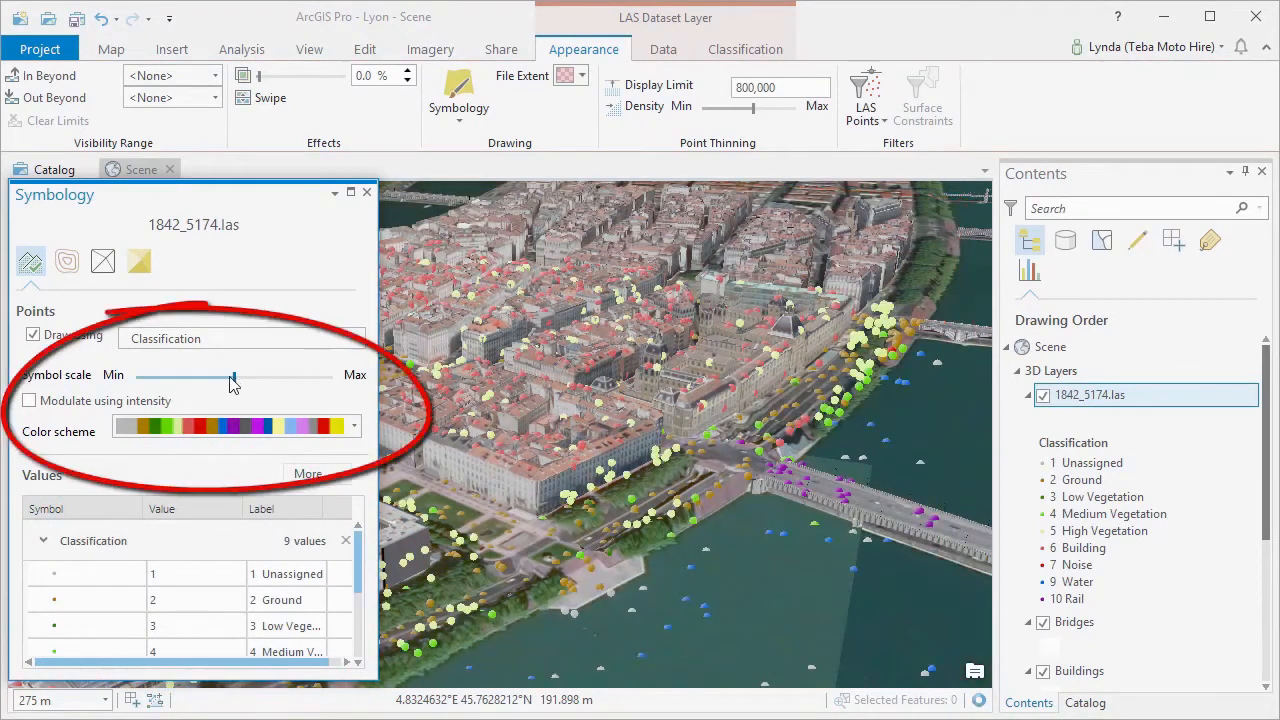
drag(232, 376, 160, 376)
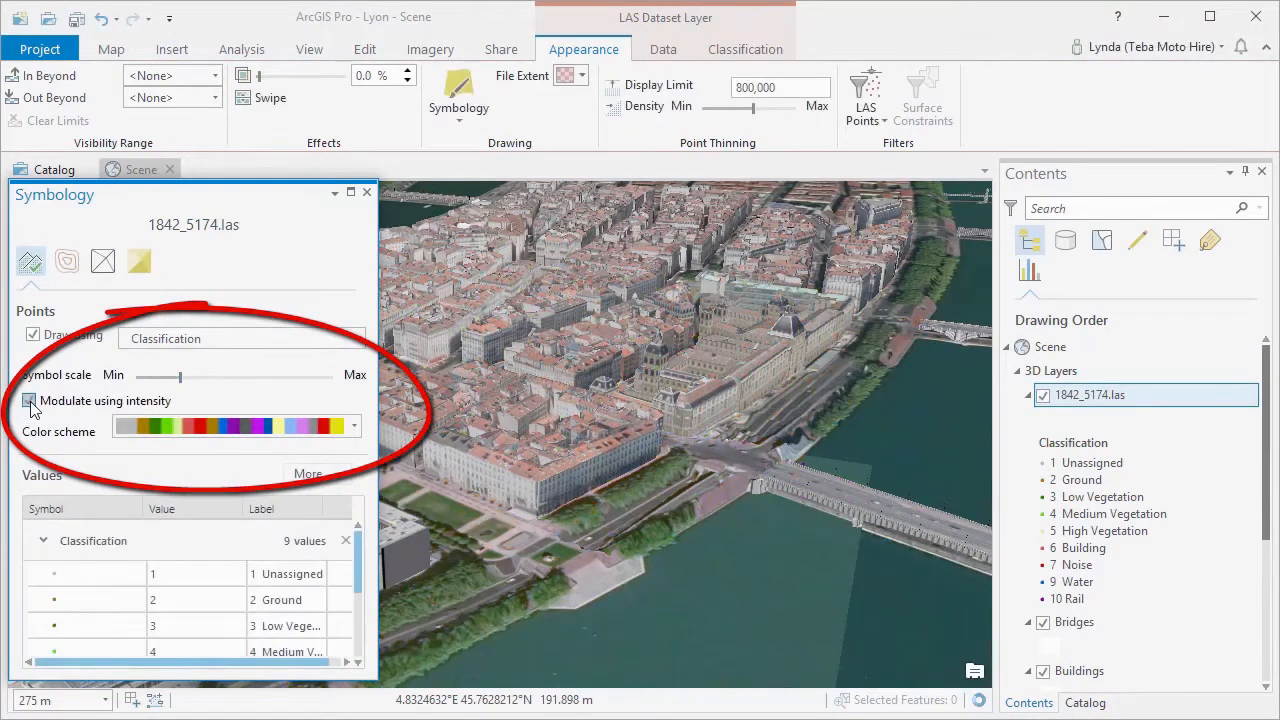
click(28, 400)
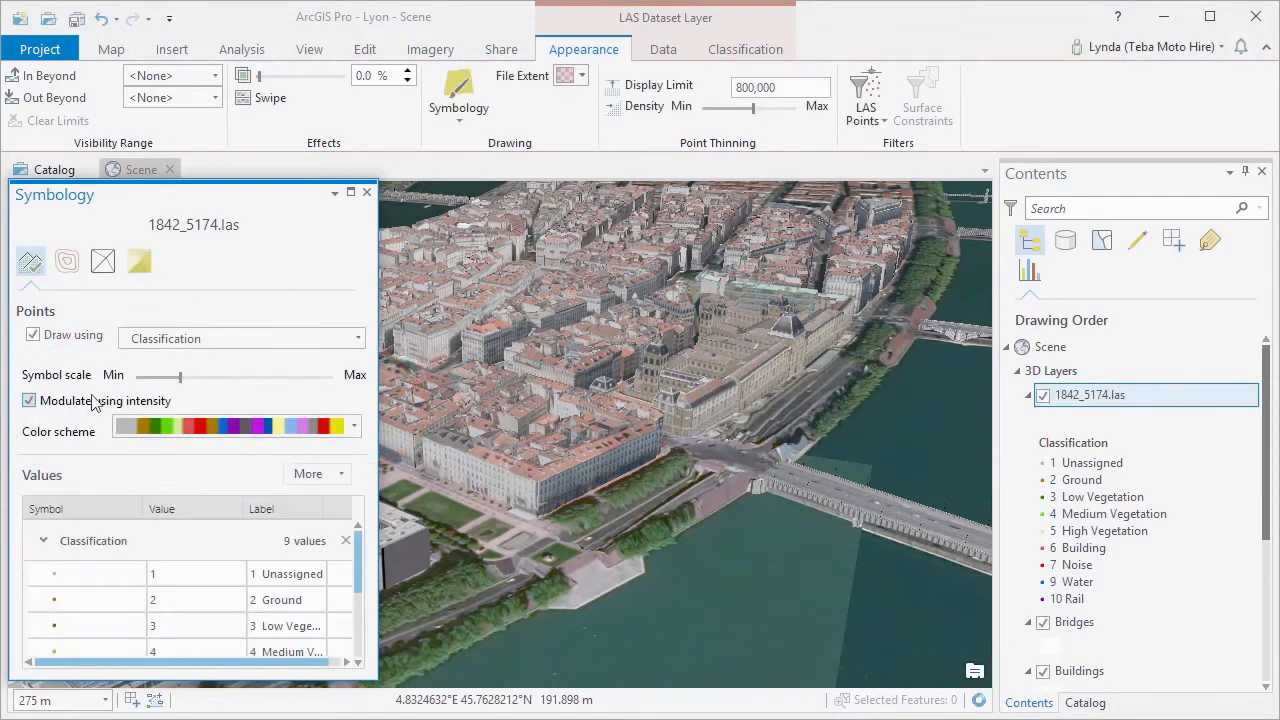
click(366, 192)
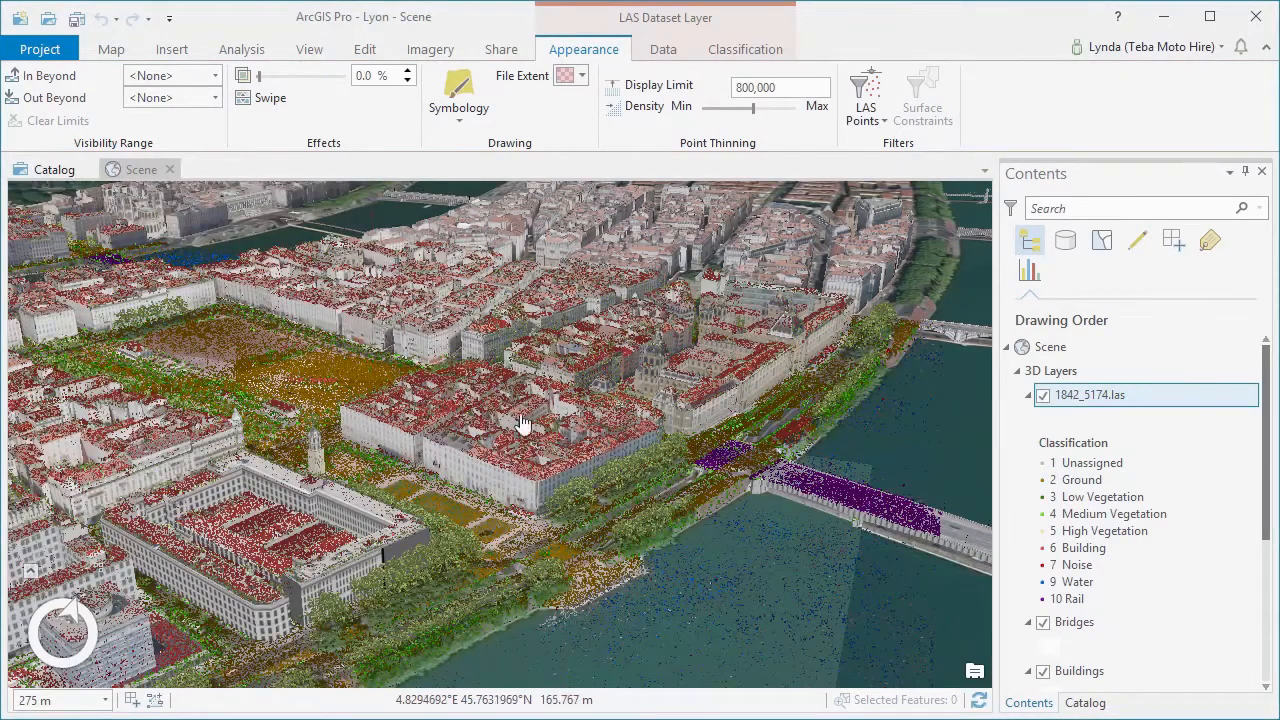
- Fly over the tower square and tree-lined square, then hide the 1842_5174.las layer
drag(524, 420, 550, 480)
text(1000000)
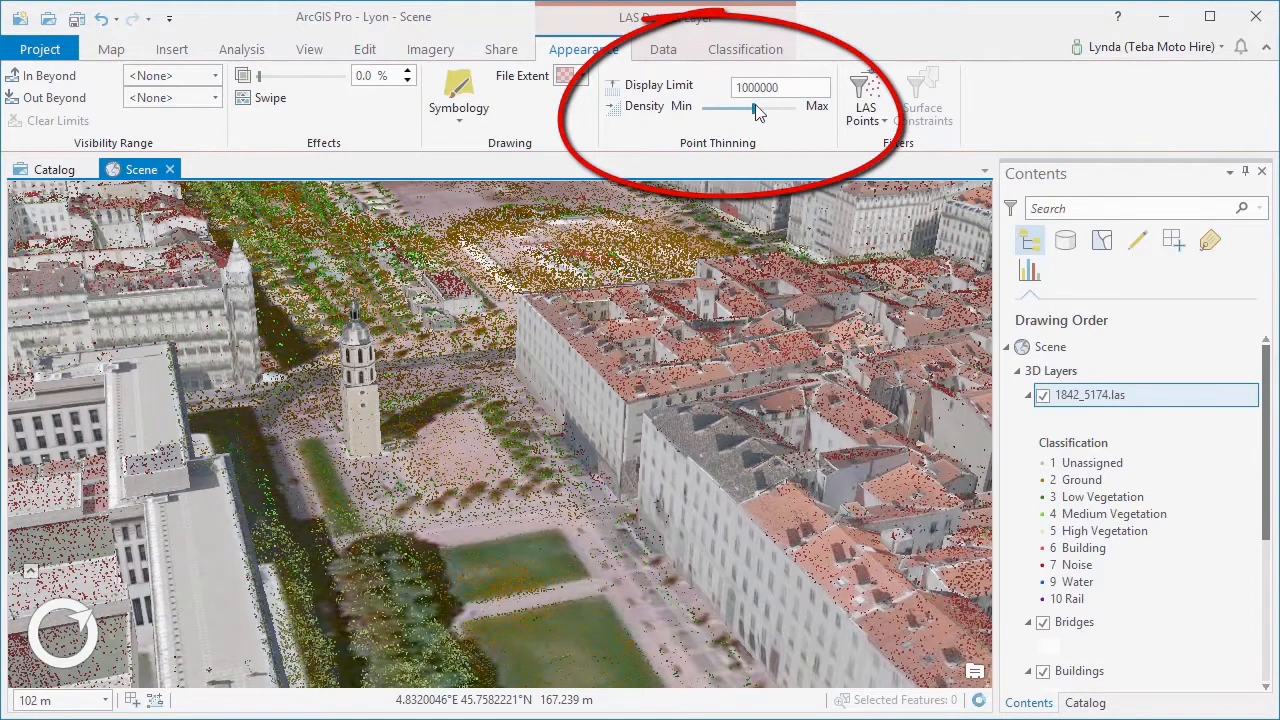
drag(744, 108, 770, 108)
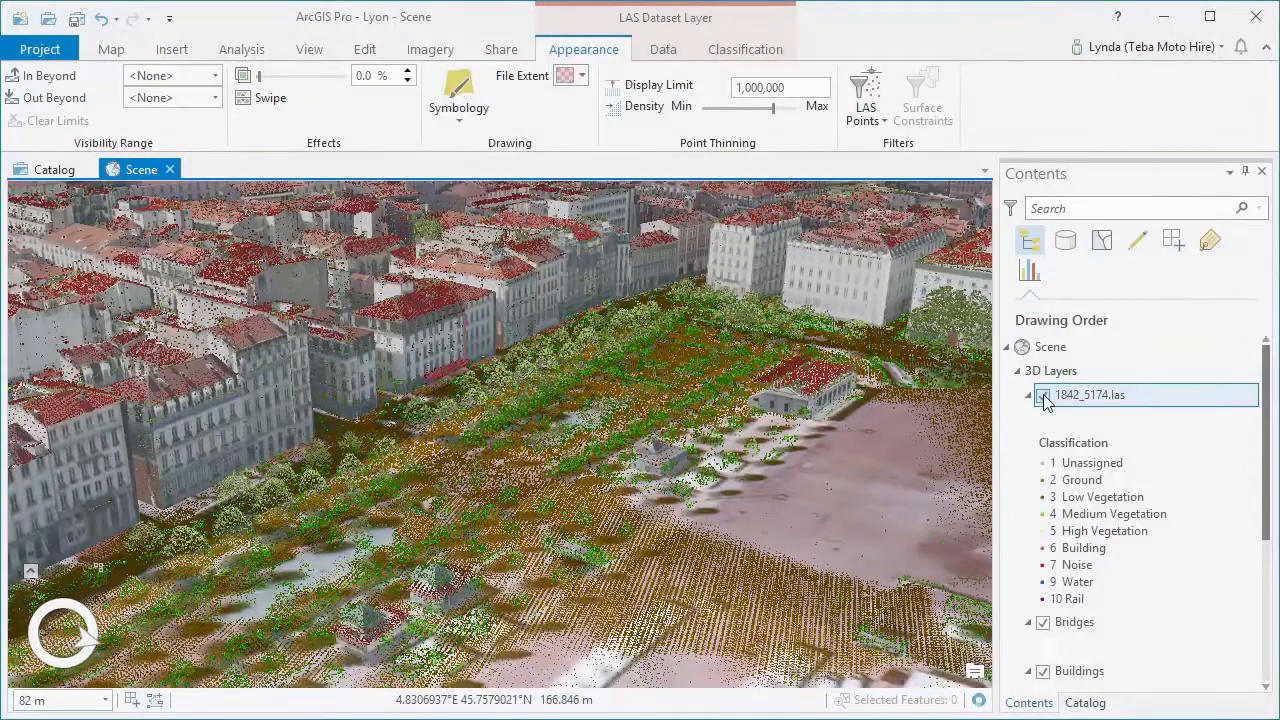
click(1028, 394)
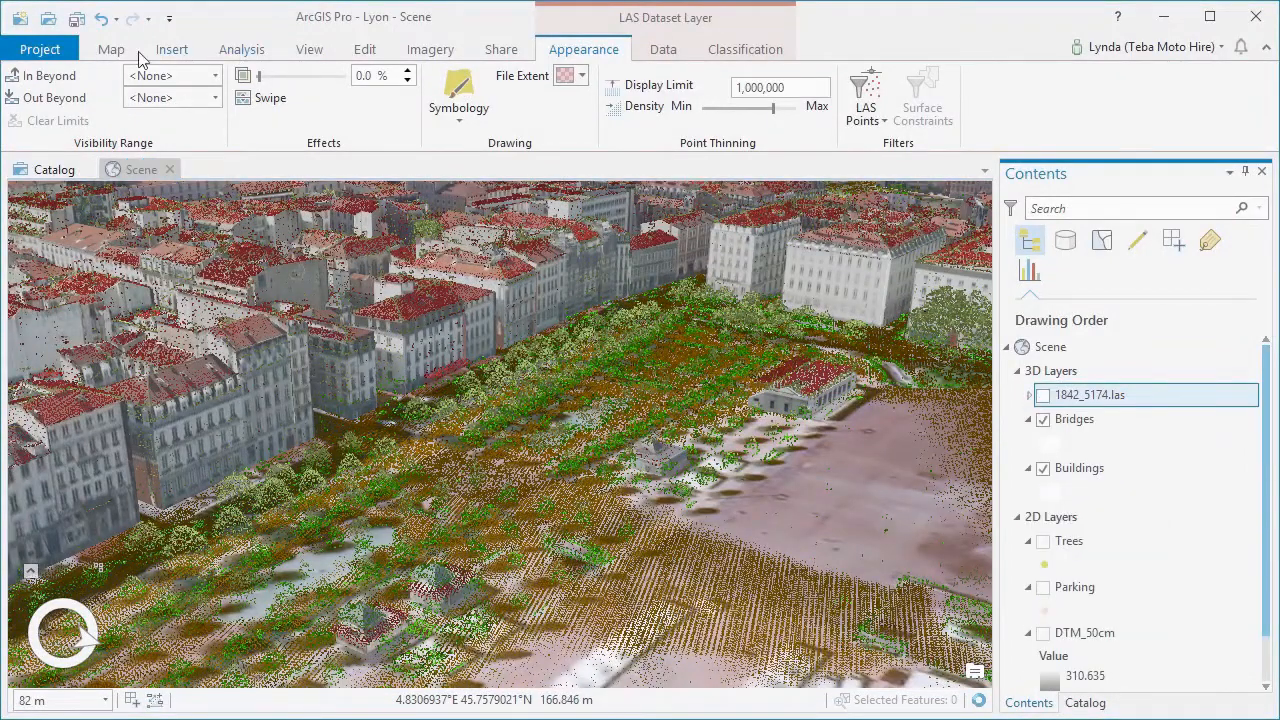
- Load all the Lyon LAS tiles as inputs to the Create LAS Dataset tool
click(110, 48)
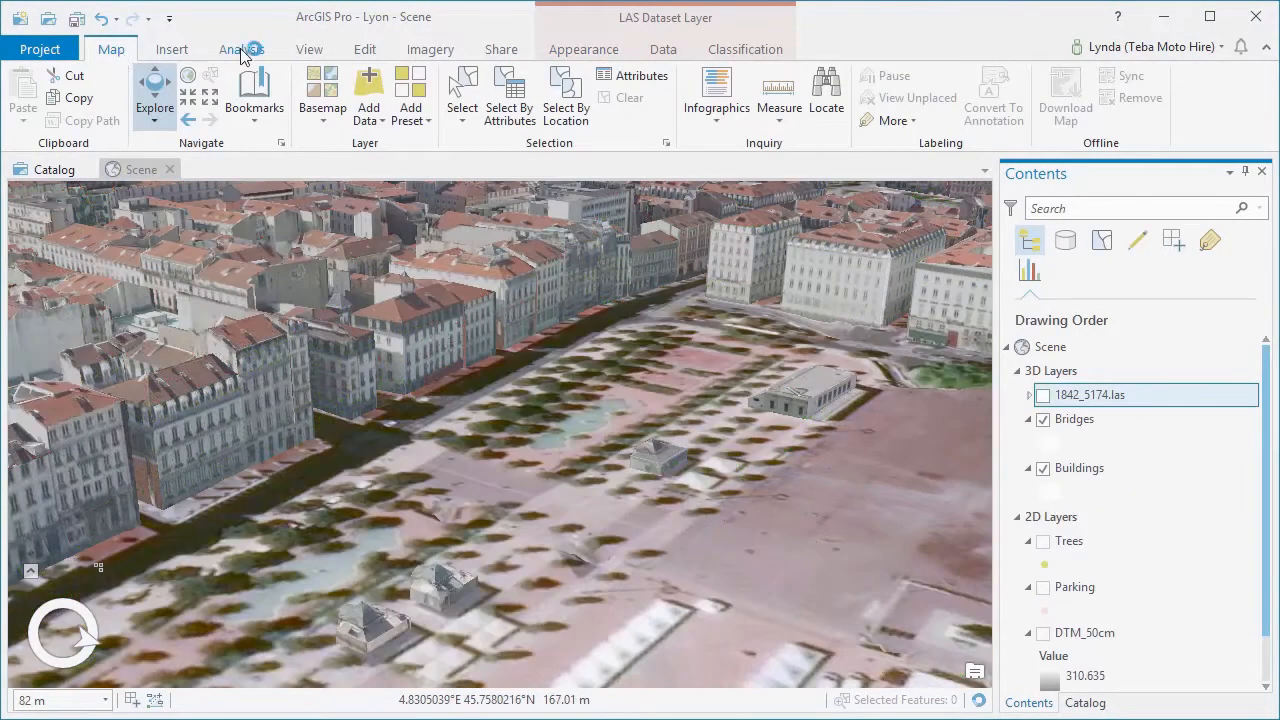
click(268, 90)
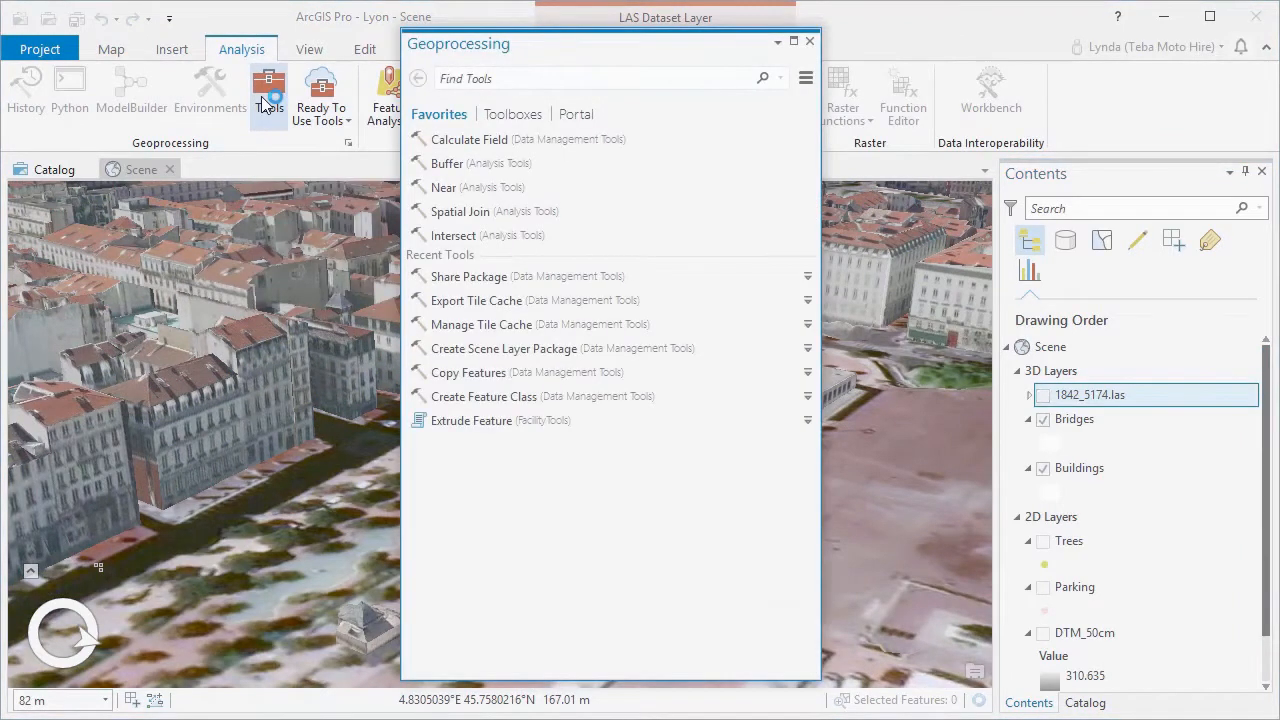
text(Create LAS)
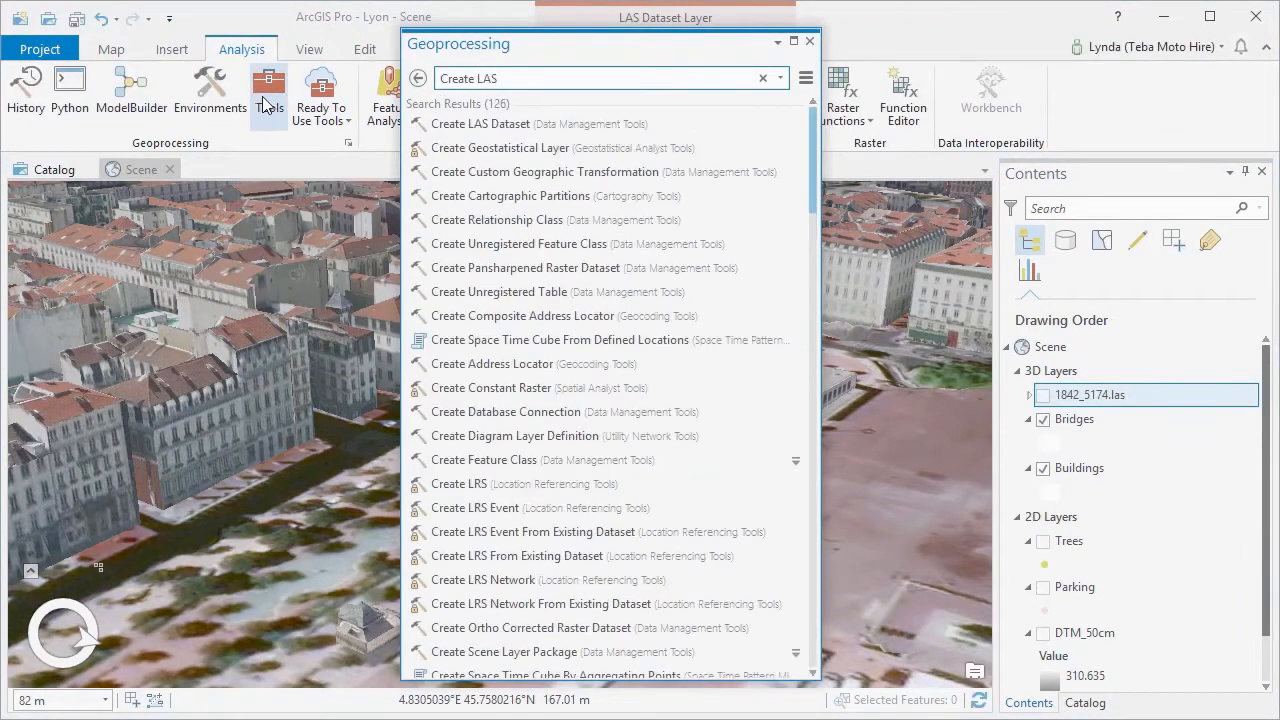
click(480, 124)
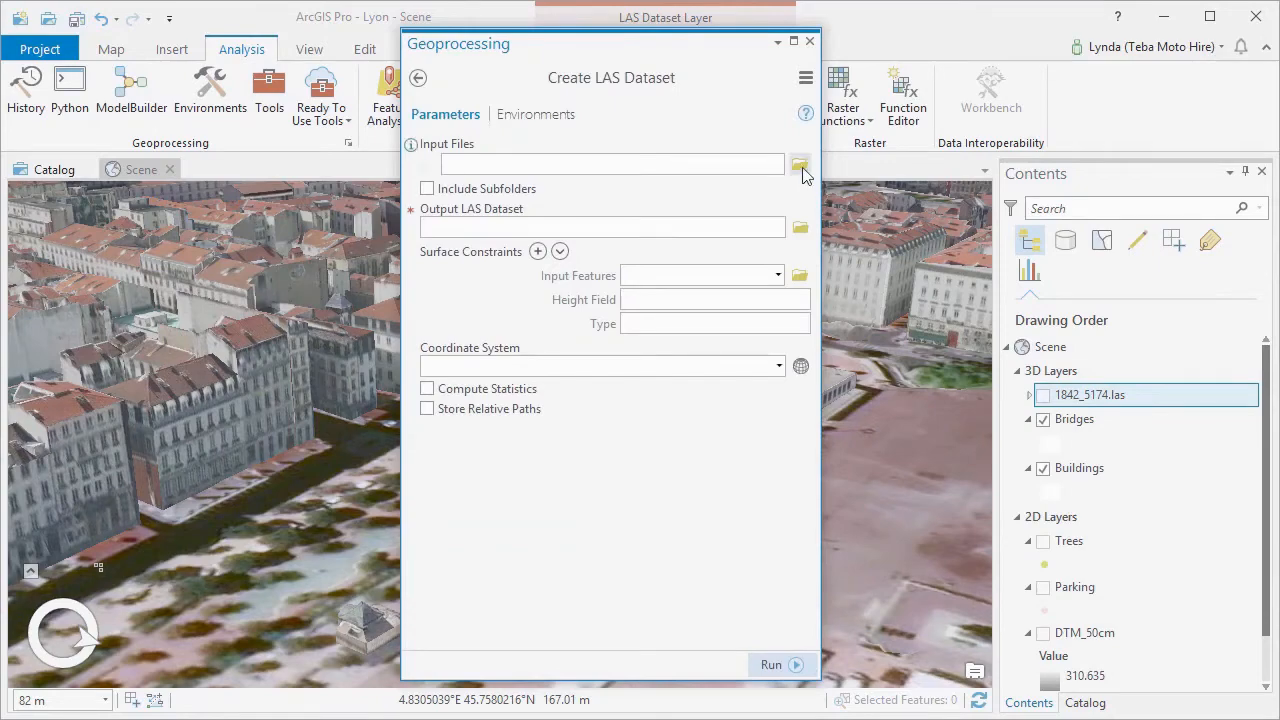
click(800, 164)
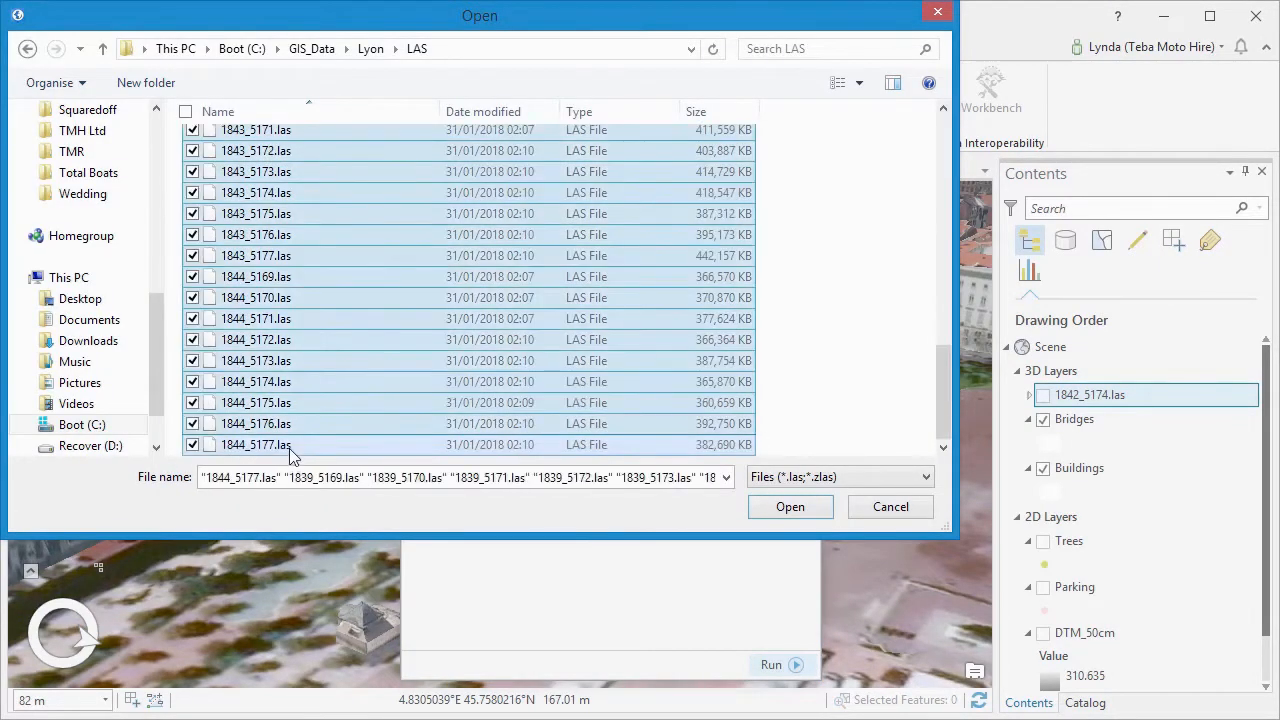
click(790, 506)
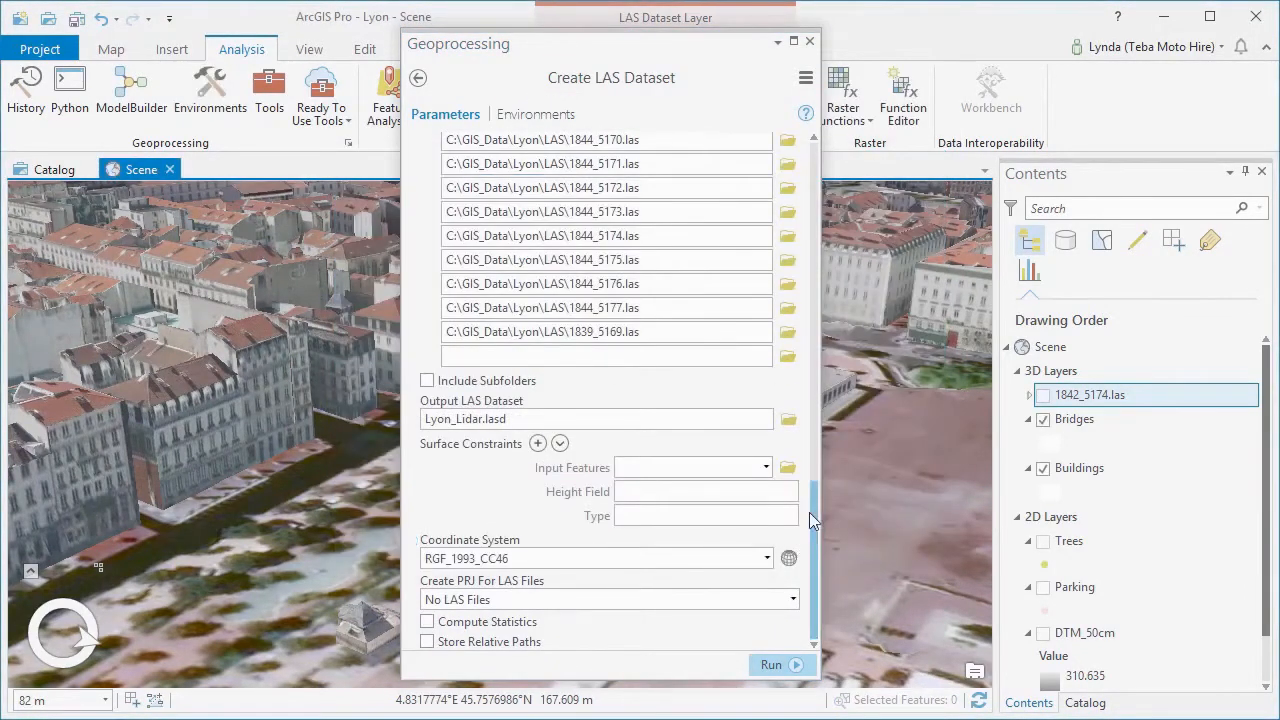
- Create Lyon_LiDAR.lasd with projection files for all LAS files and dismiss the file report
click(608, 600)
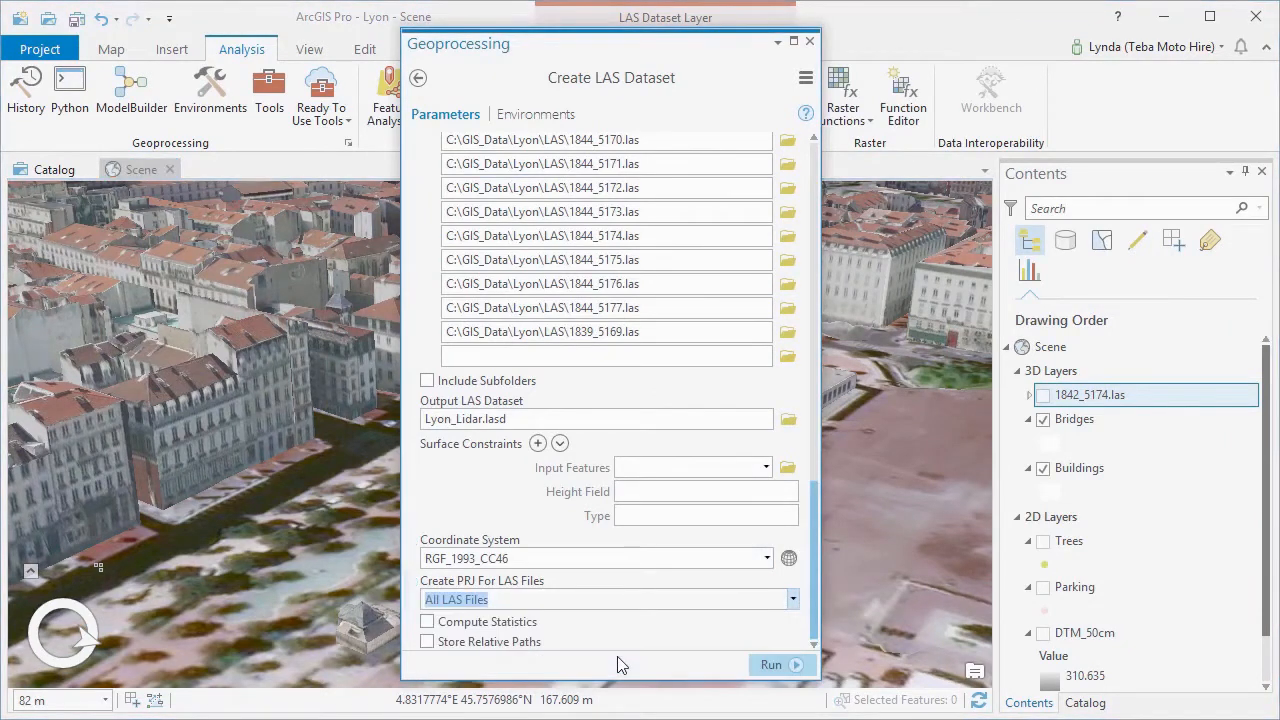
mouse_move(772, 664)
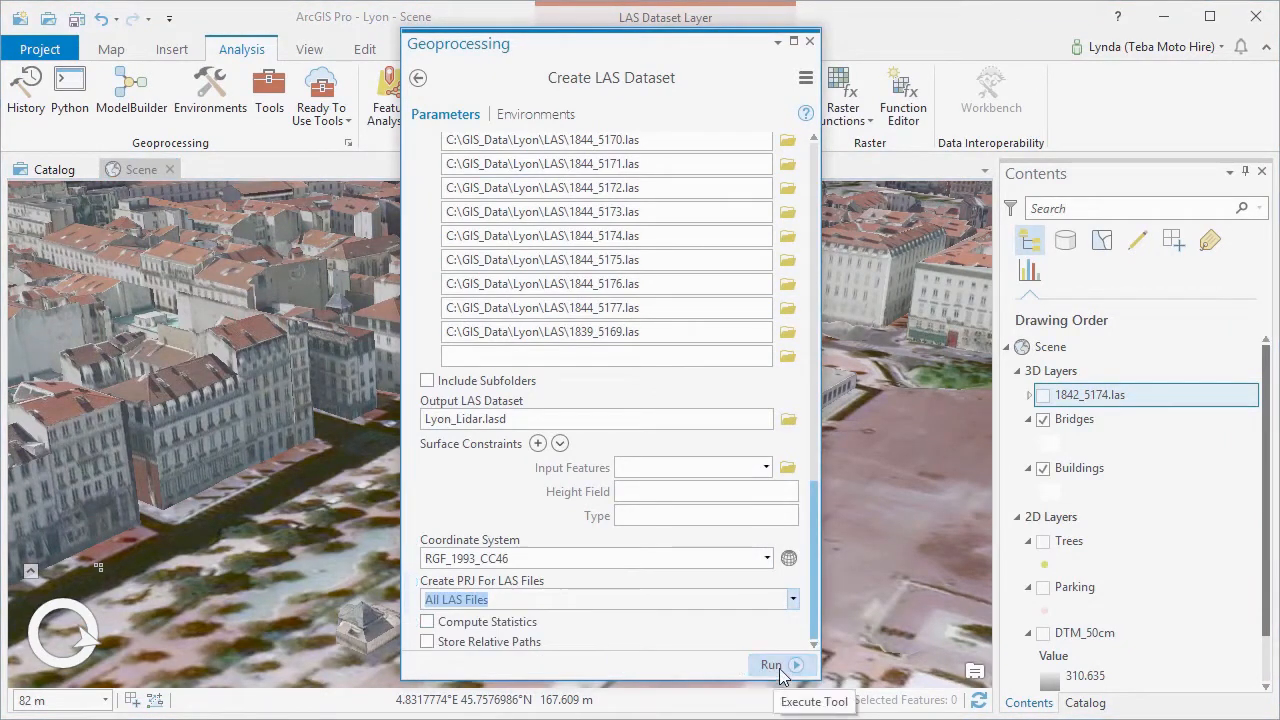
click(772, 664)
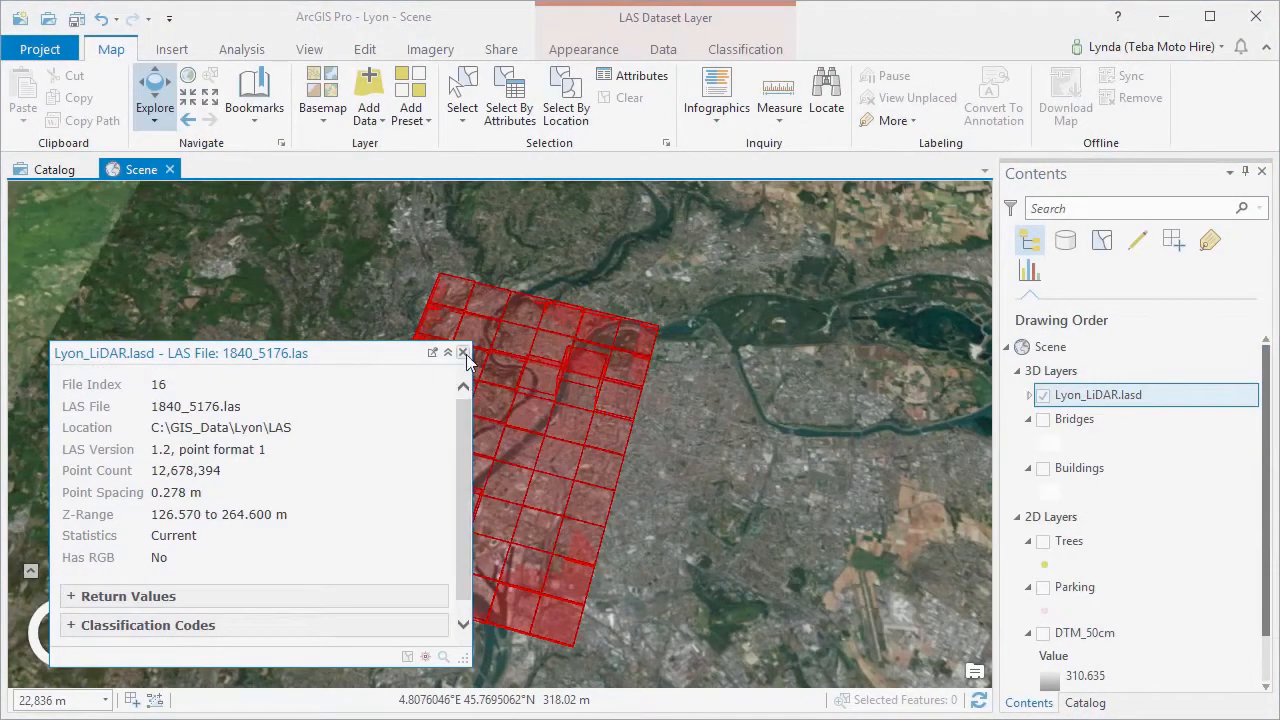
click(464, 352)
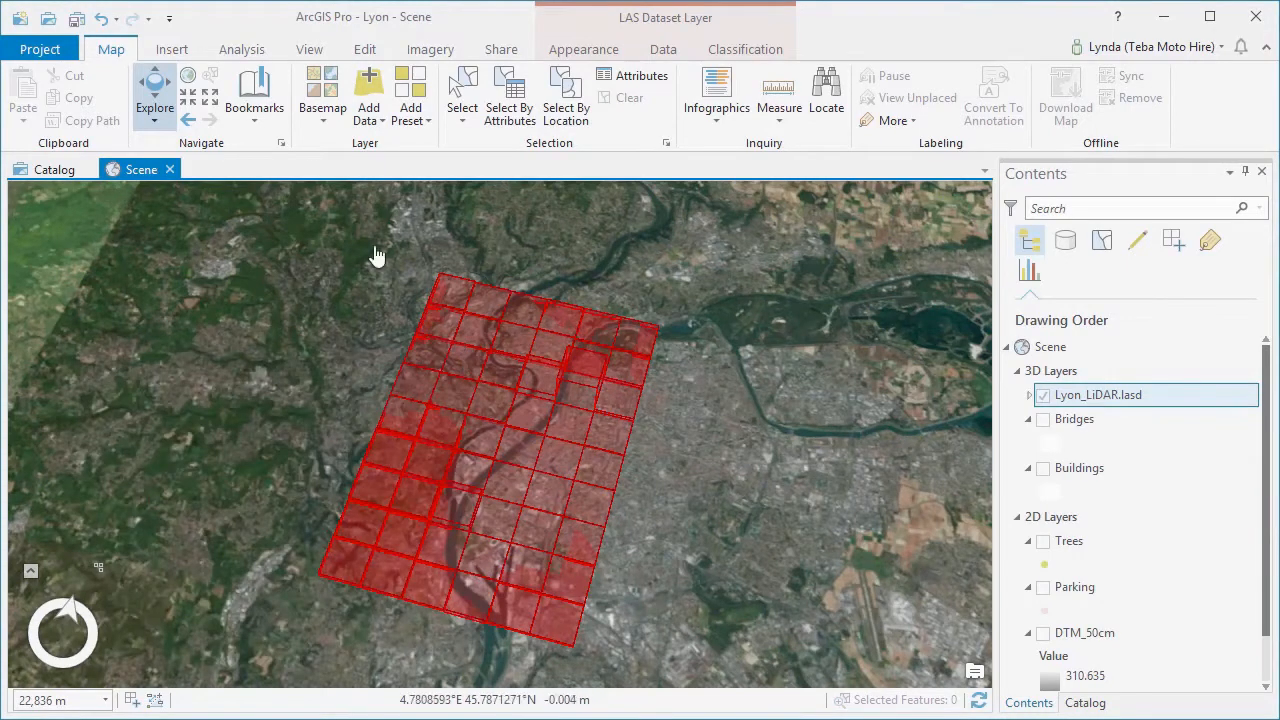
click(240, 48)
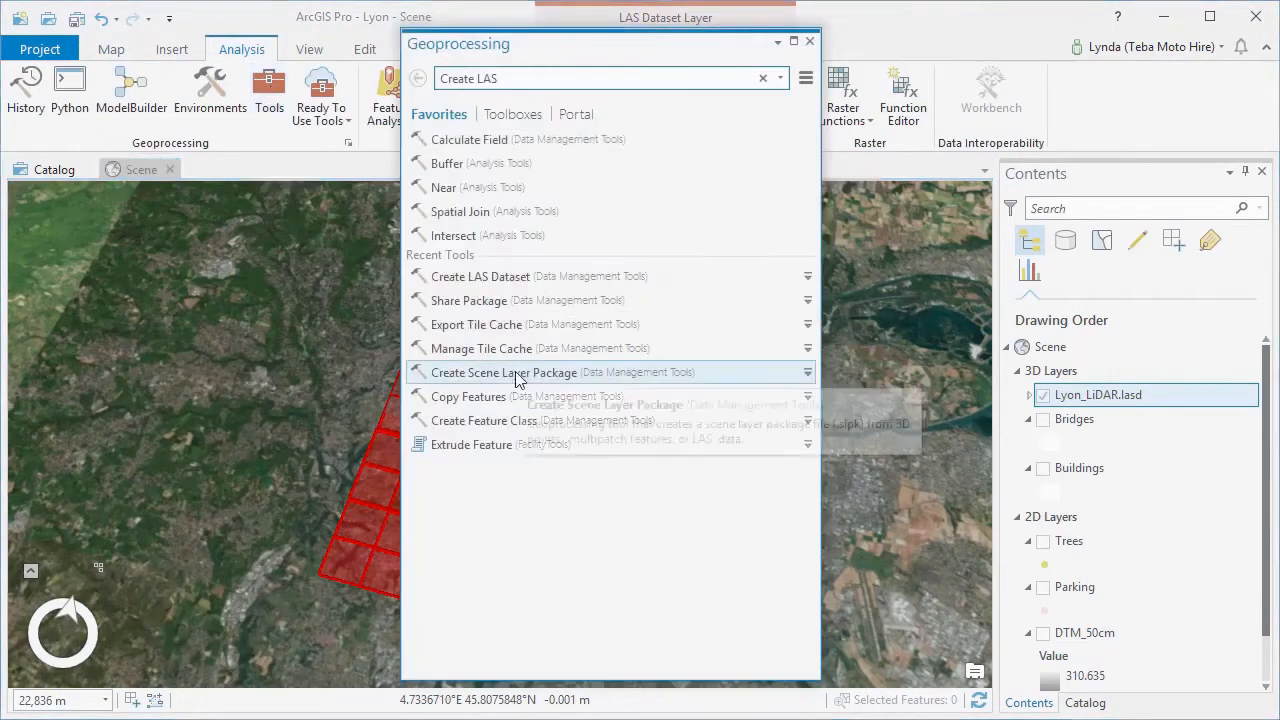
- Package Lyon_LiDAR.lasd as Lyon_Lidar.slpk with intensity, RGB, class codes and returns cached
click(504, 372)
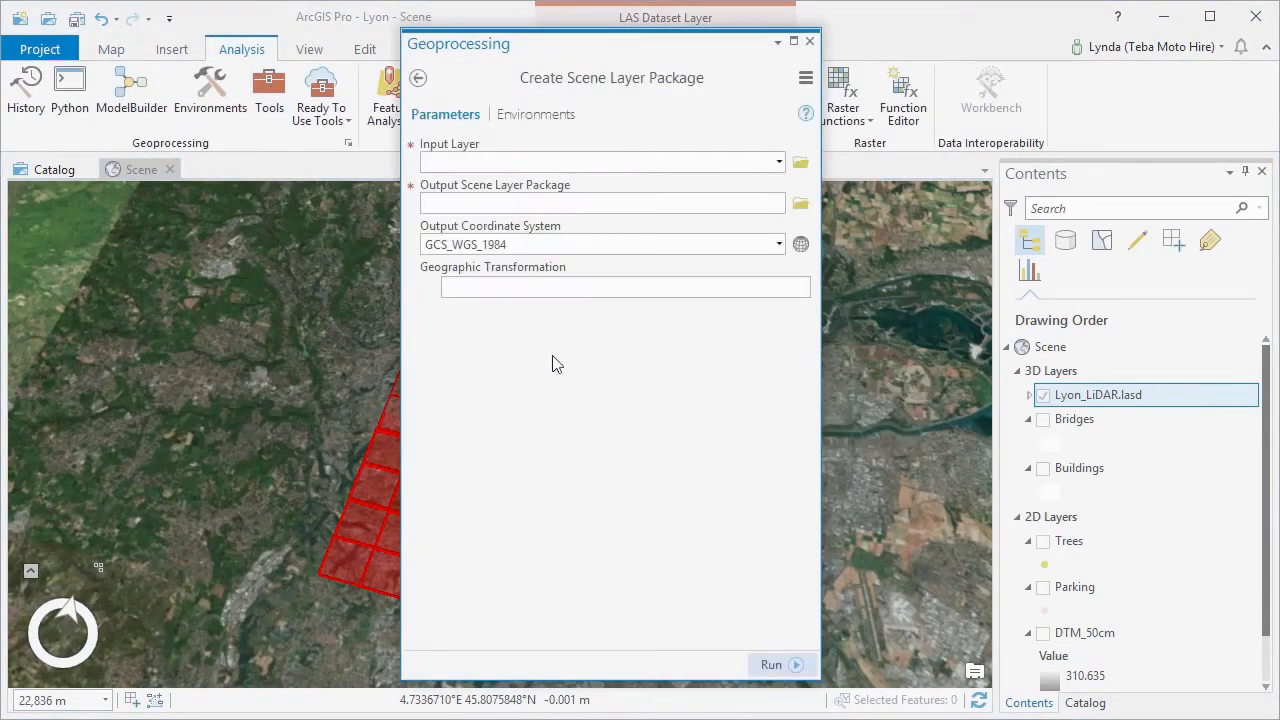
click(778, 162)
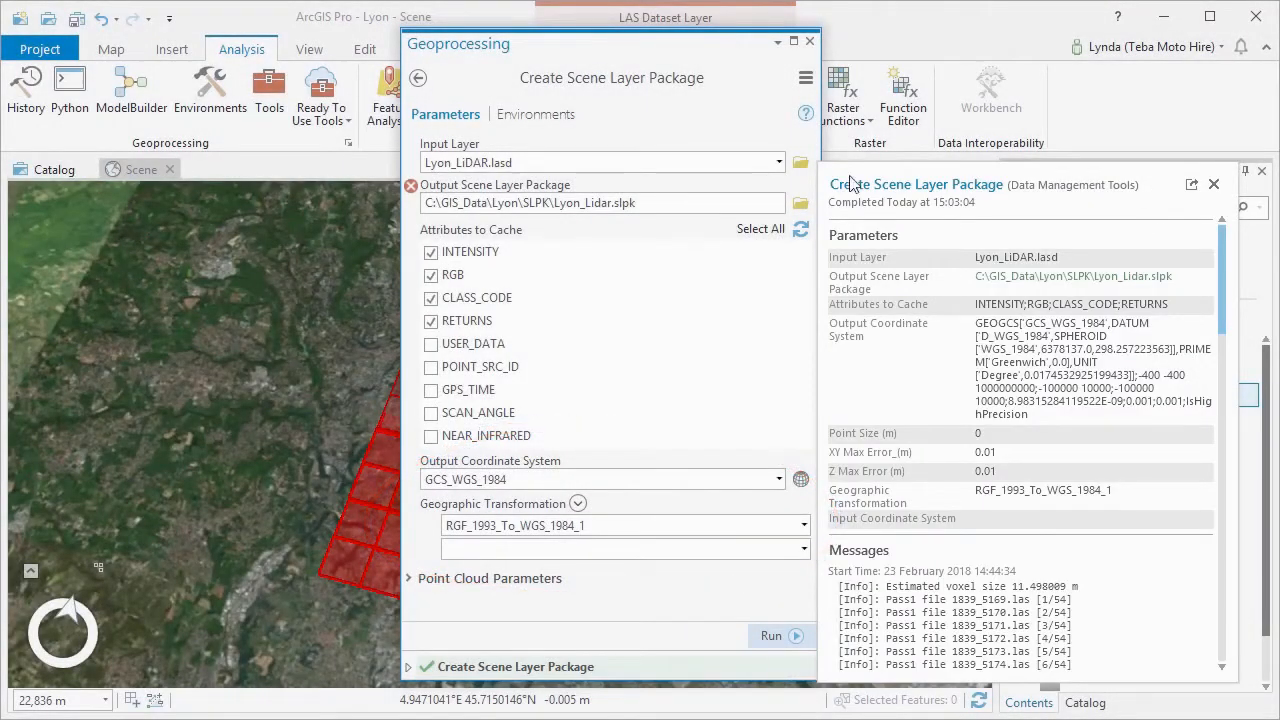
click(416, 78)
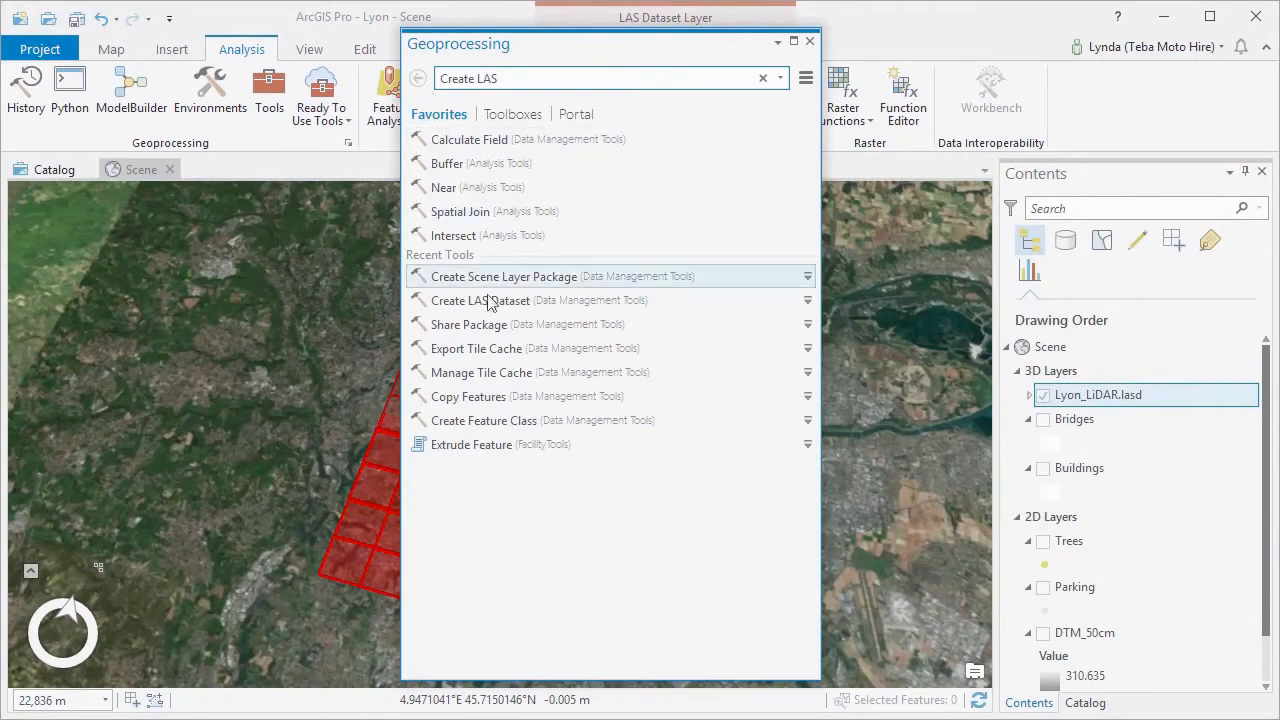
- Set Lyon_Lidar.slpk as the input of the Share Package tool
click(468, 324)
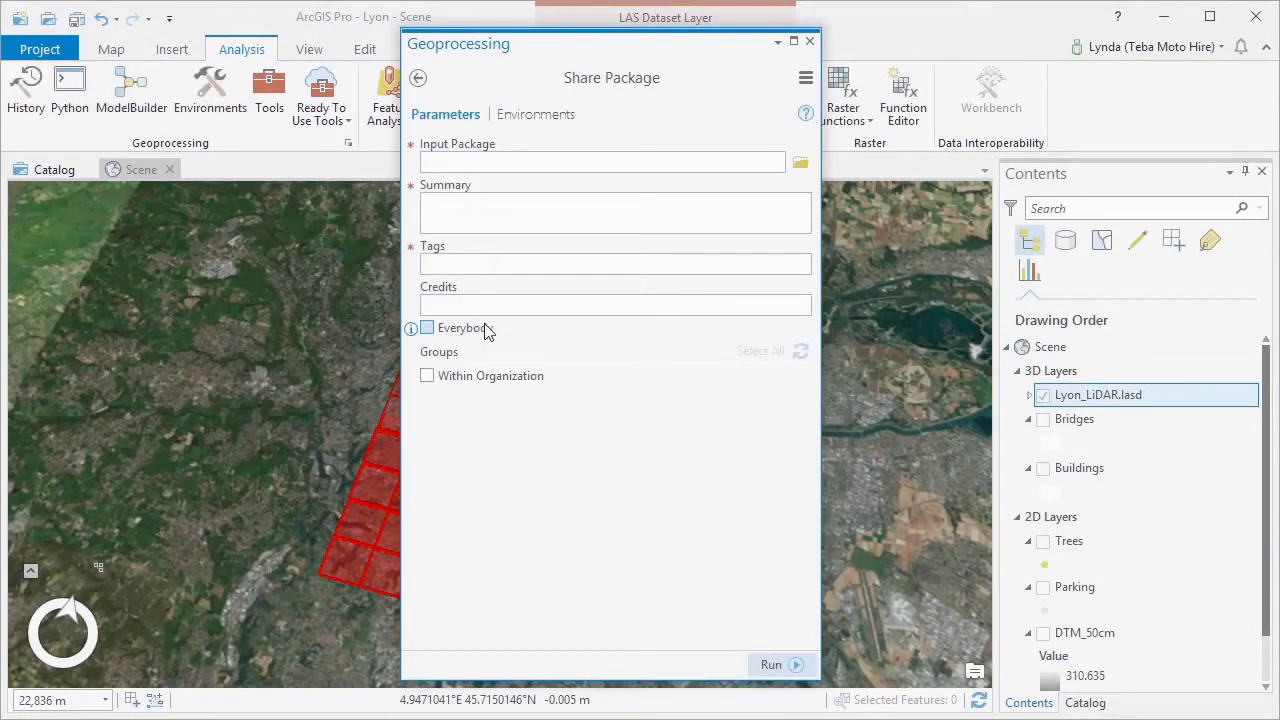
click(800, 160)
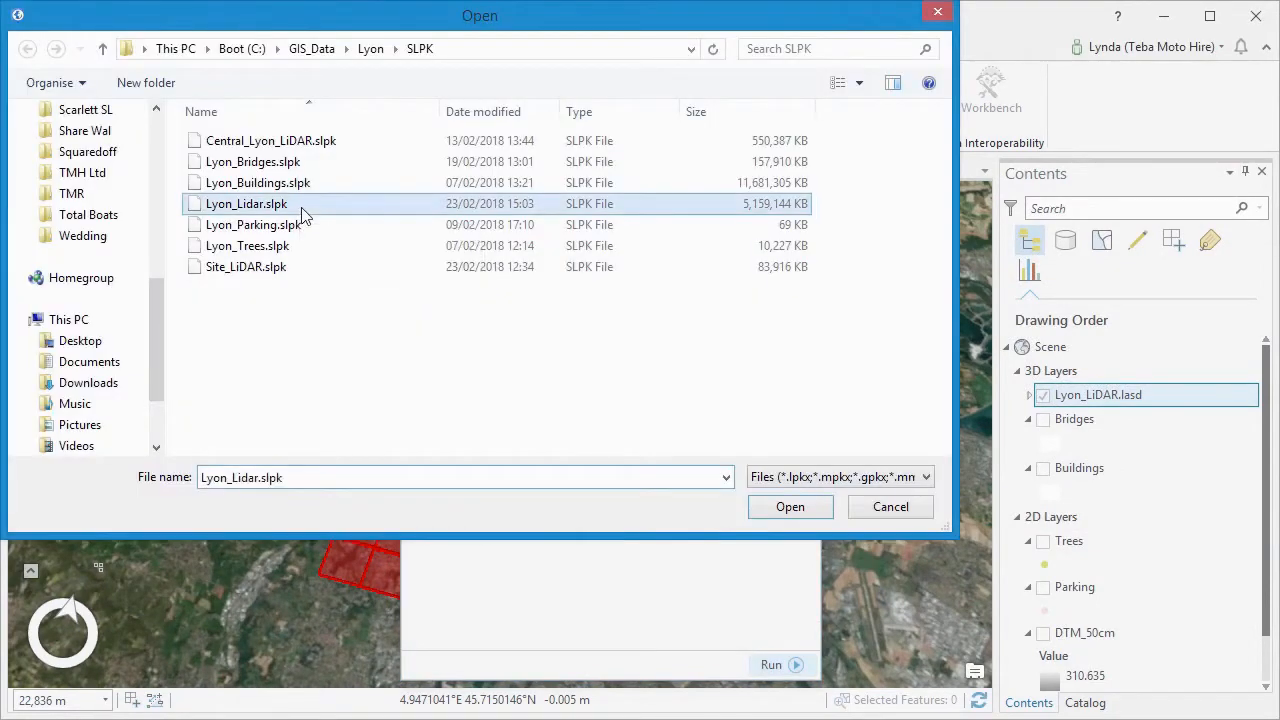
click(788, 506)
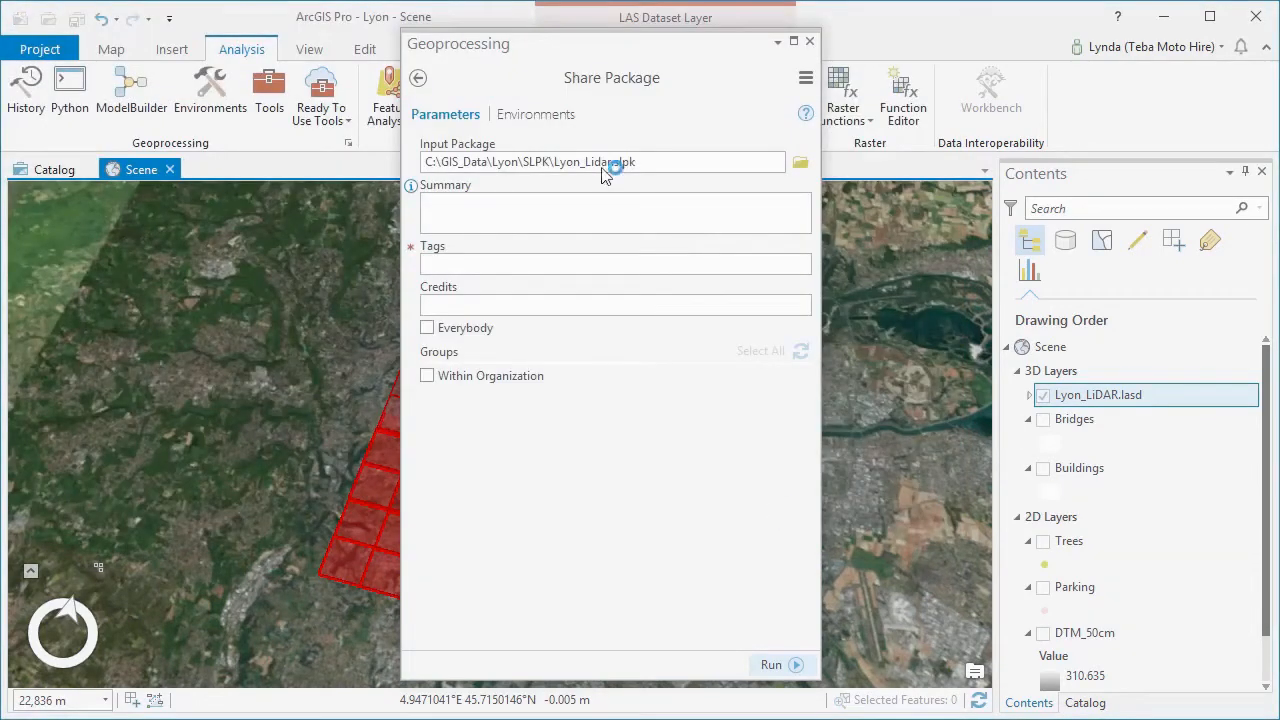
- Enter summary 'Lidar covering Lyon Metro area' and tags 'lidar, Lyon, classi…'
text(Lidar cov)
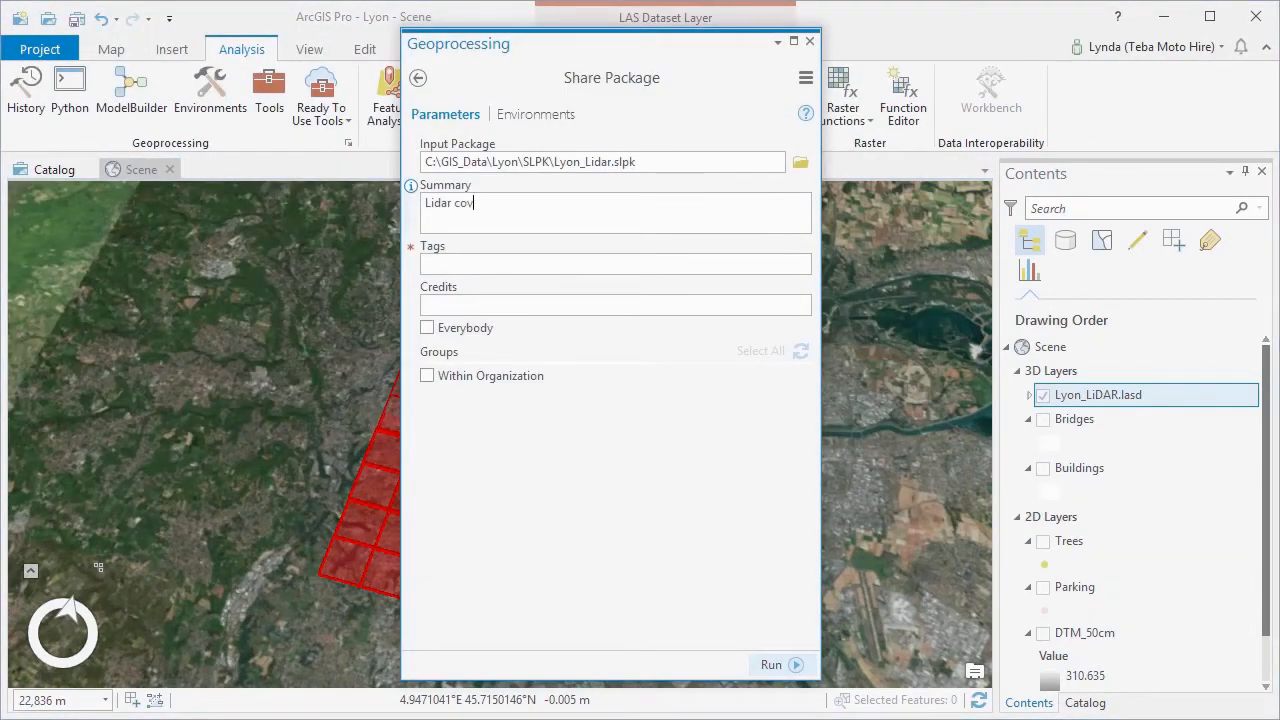
text(ering Lyon Metro area)
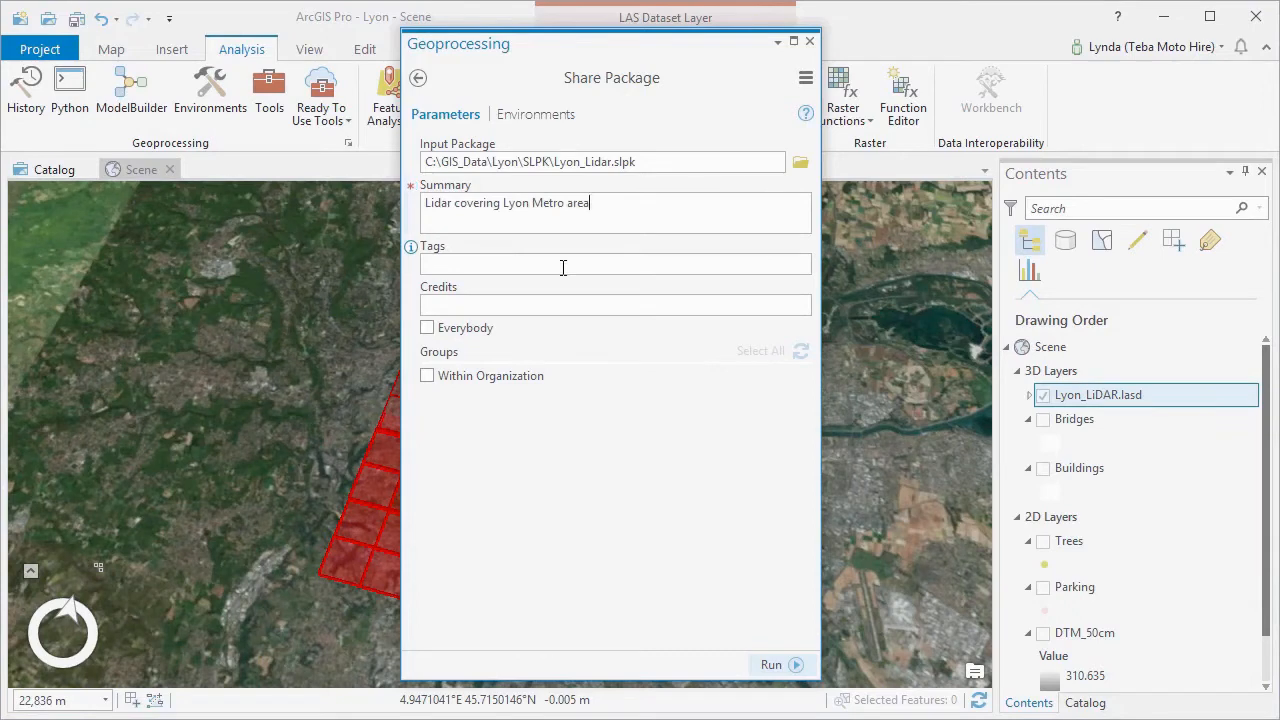
text(lidar, Lyon,)
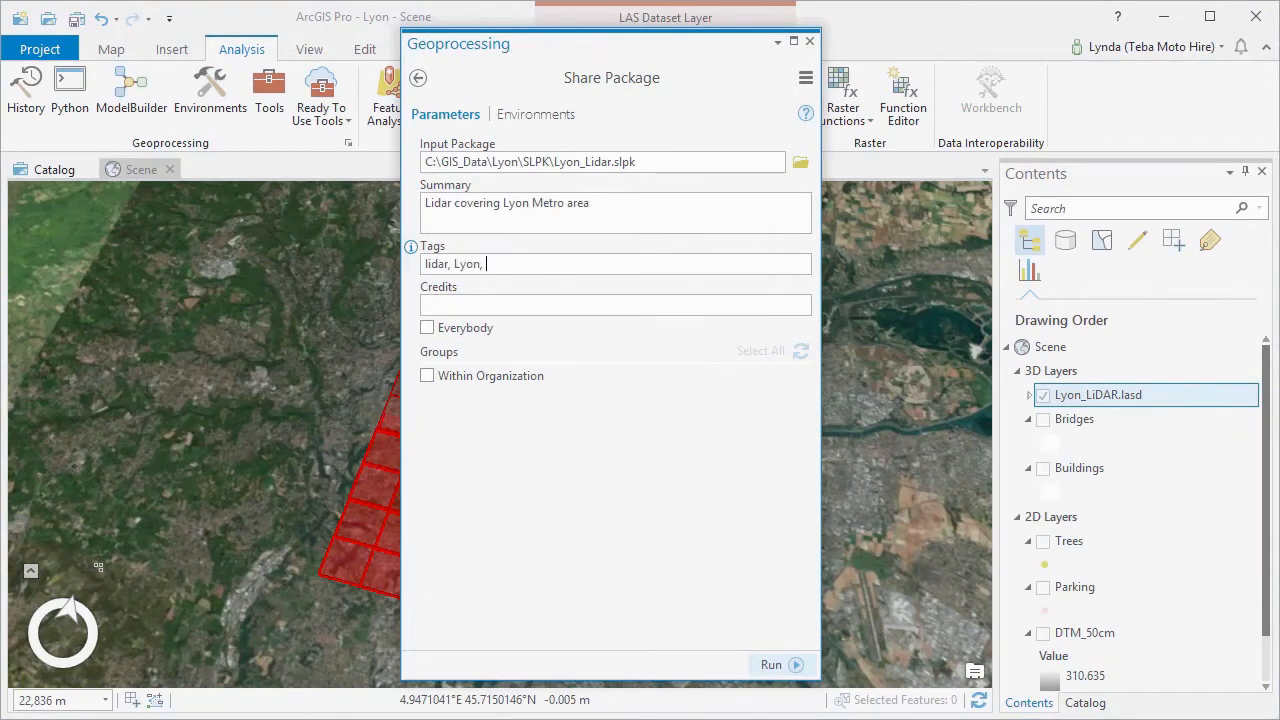
text(classi)
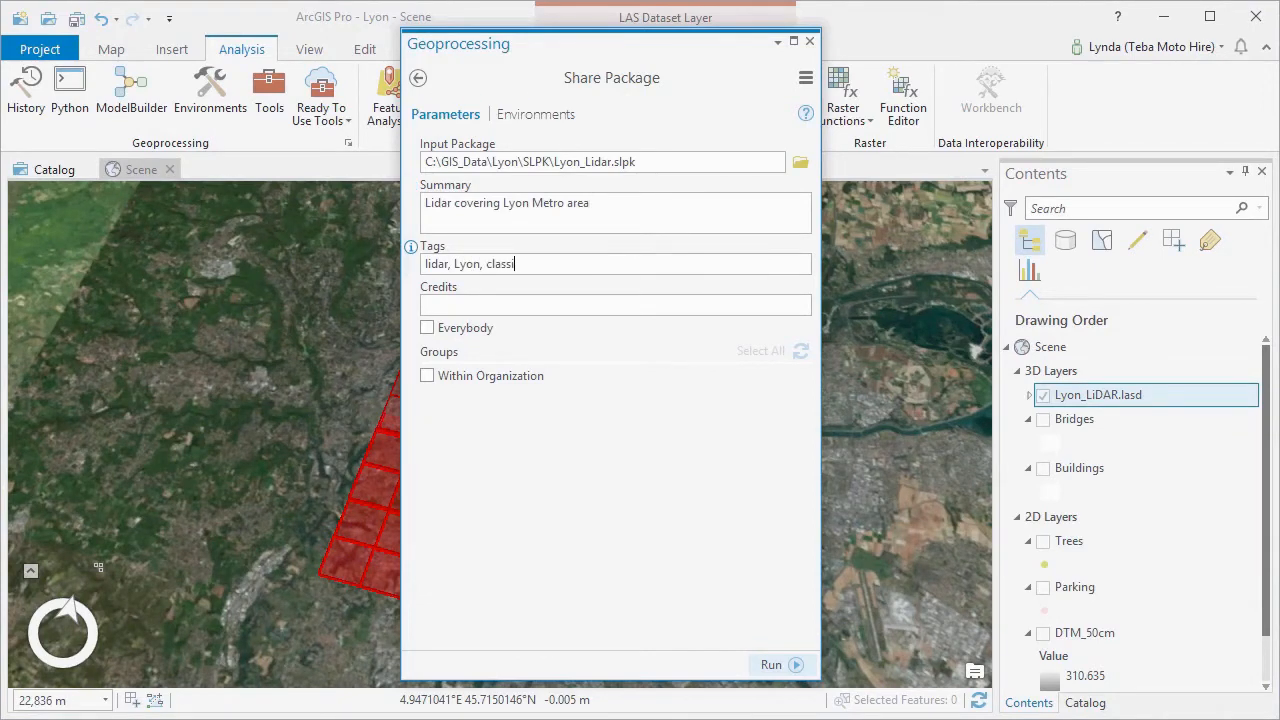